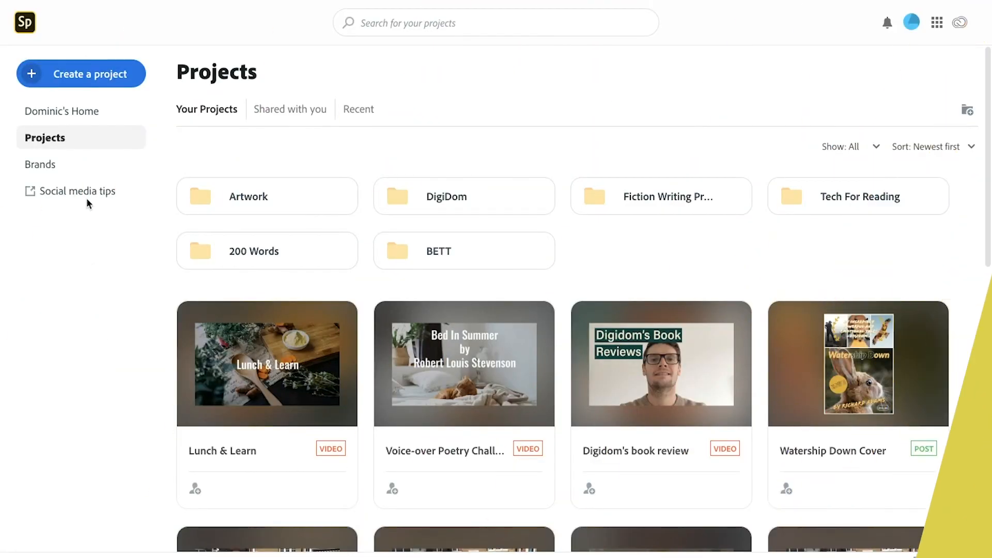
# Start a new Video project titled 'Lunch & Learn'
pyautogui.click(82, 73)
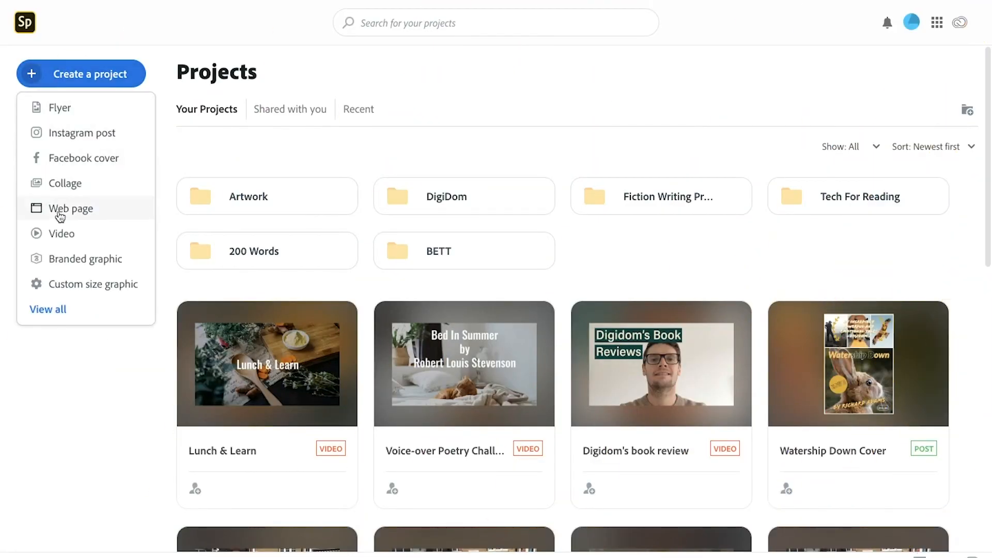
pyautogui.click(70, 208)
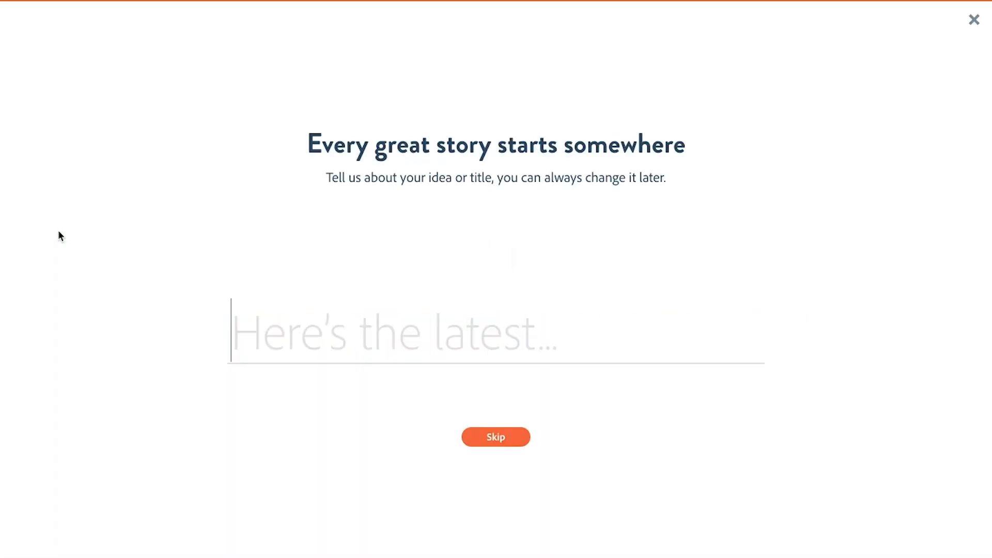
pyautogui.write('Lun')
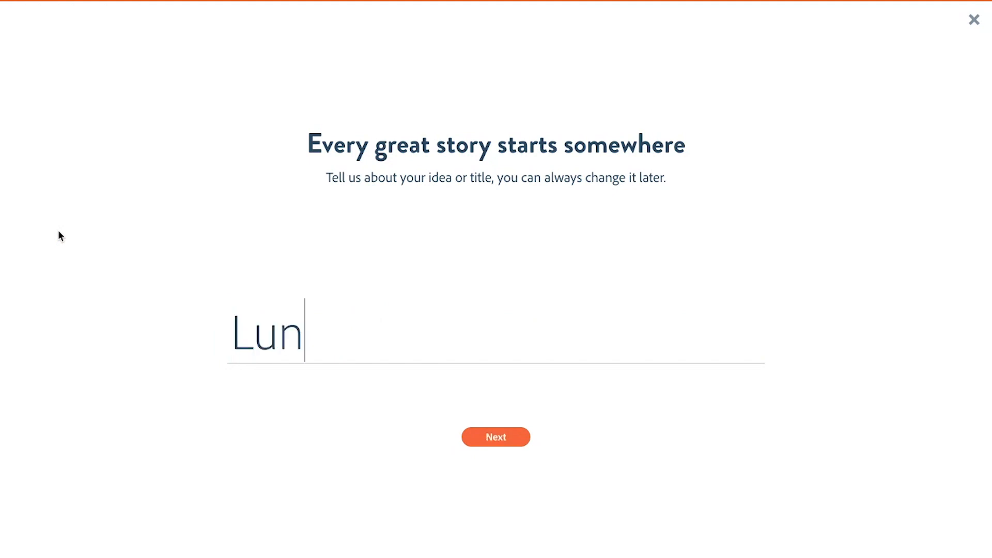
pyautogui.write('ch & Learn')
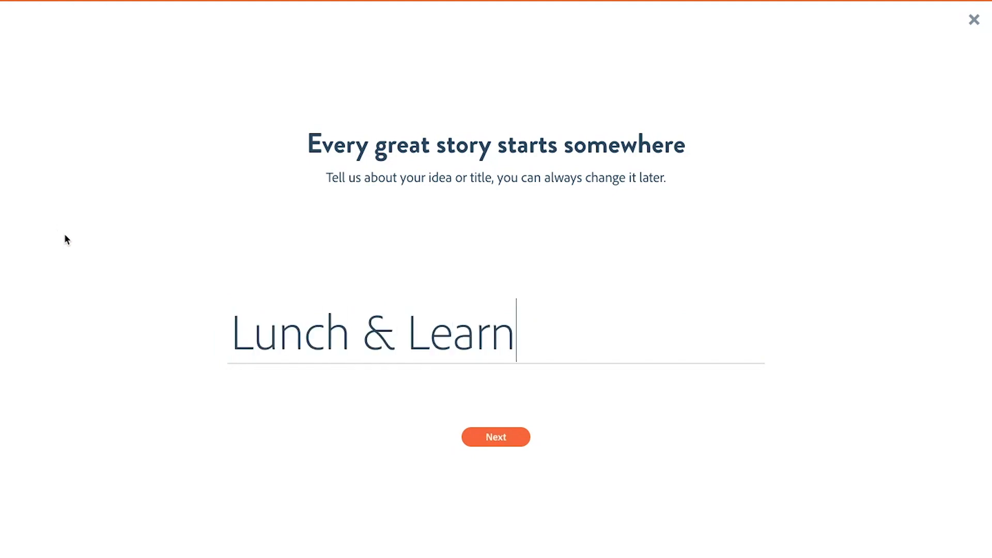
# Put the 'Lunch & Learn' title on slide 1 over the wooden-spoon photo from a 'cook' search
pyautogui.click(495, 437)
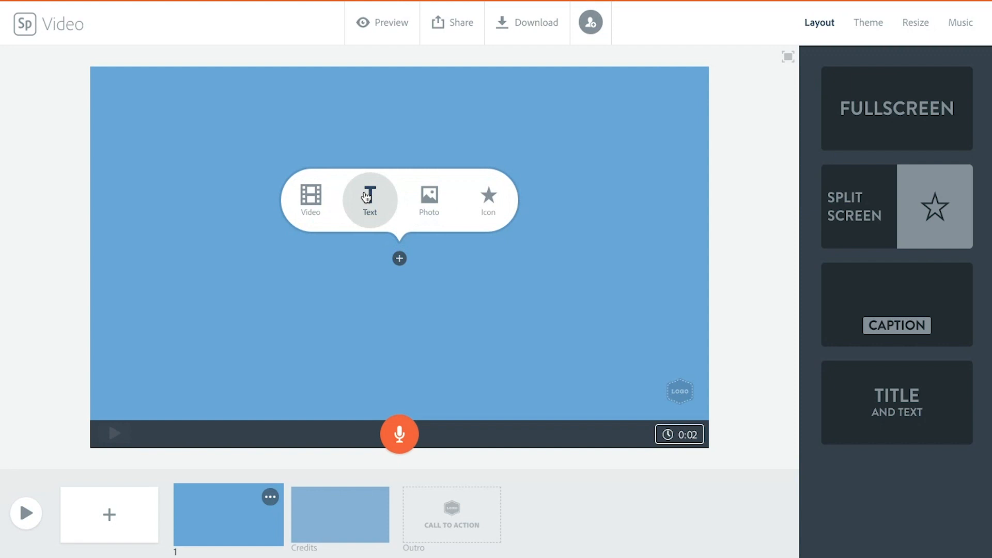
pyautogui.click(370, 196)
pyautogui.write('Lunch & Learn')
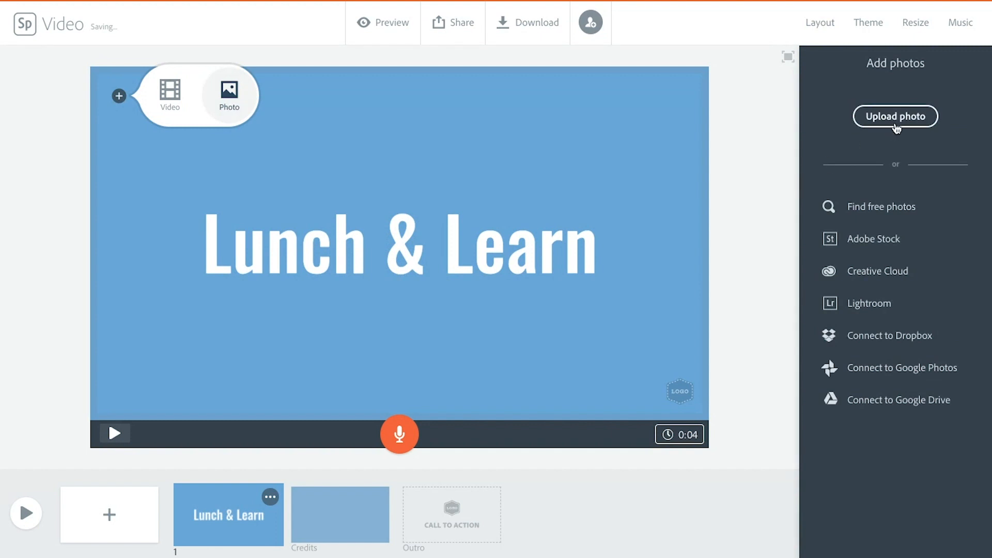
pyautogui.click(880, 207)
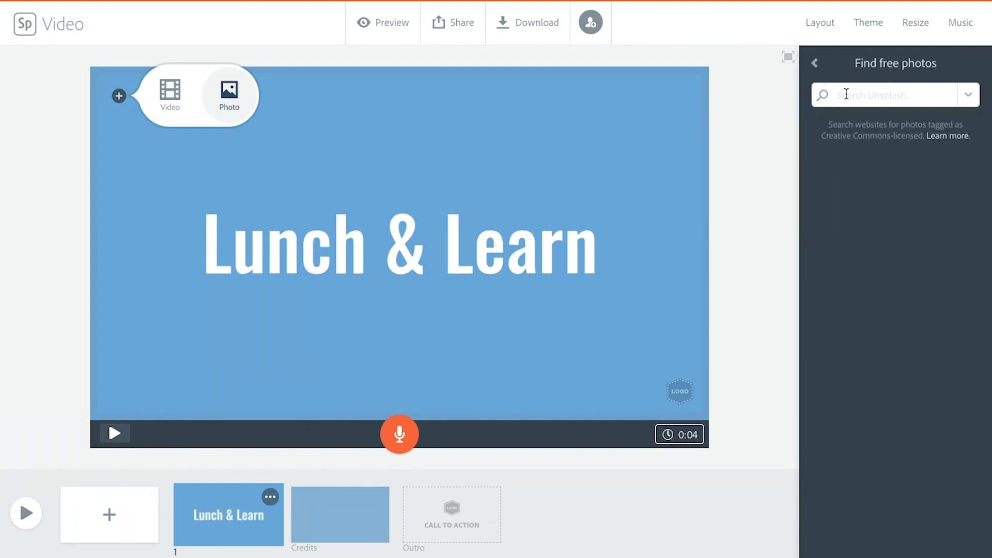
pyautogui.write('cook')
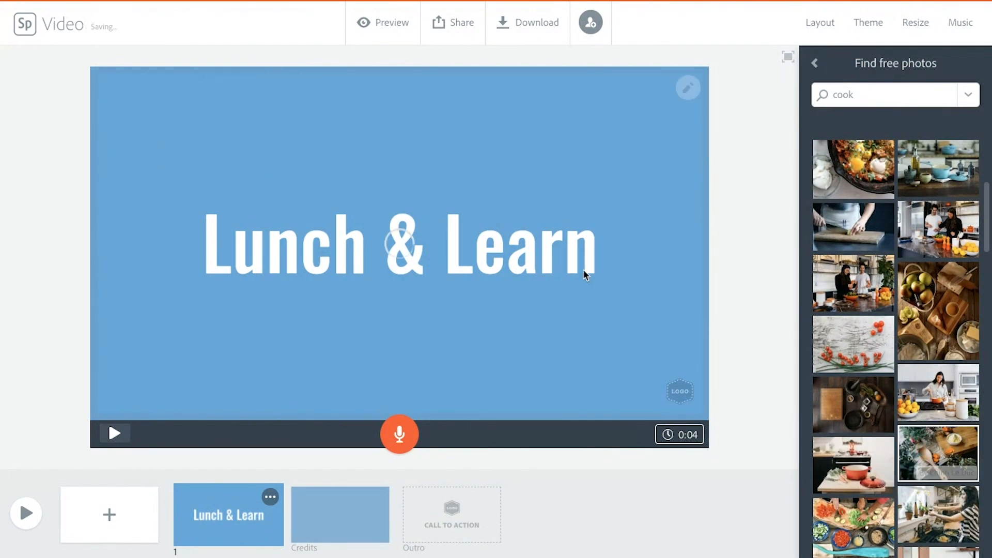
pyautogui.click(936, 454)
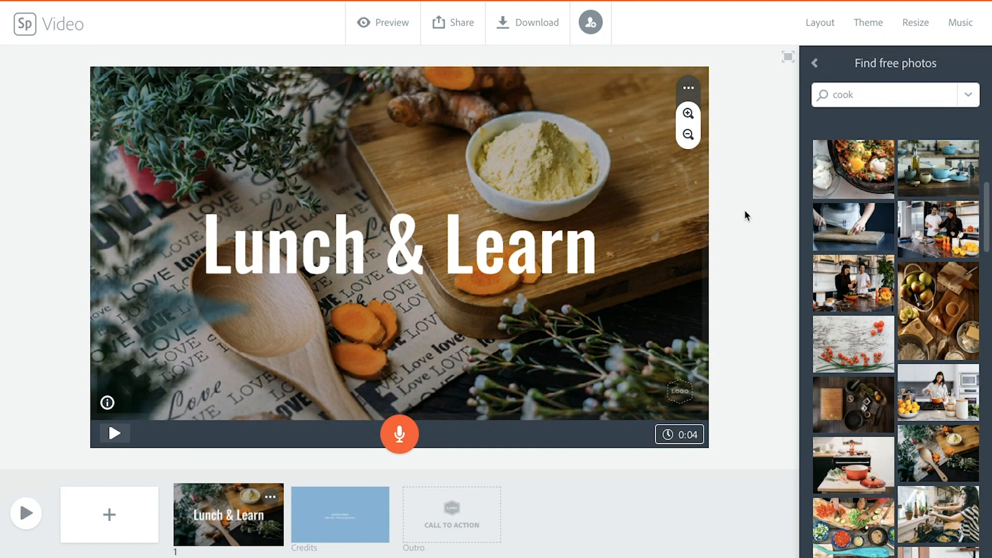
pyautogui.click(819, 22)
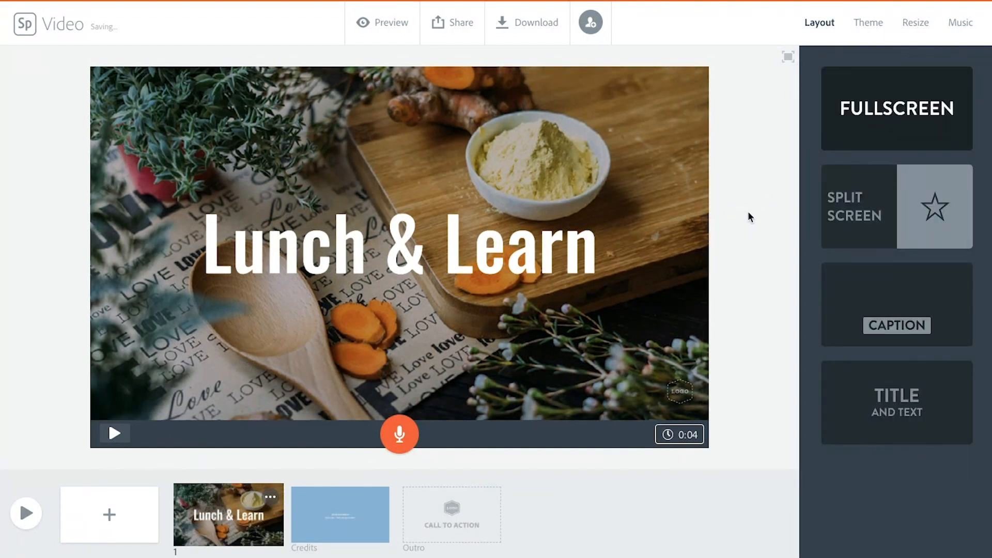
pyautogui.moveTo(604, 308)
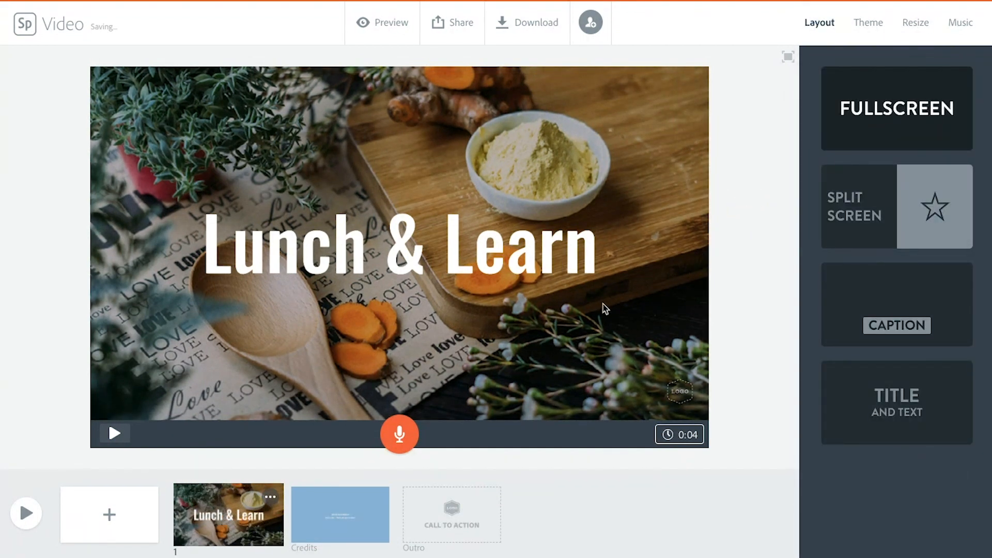
# Record about 11 seconds of spoken narration over the Lunch & Learn title slide
pyautogui.click(398, 434)
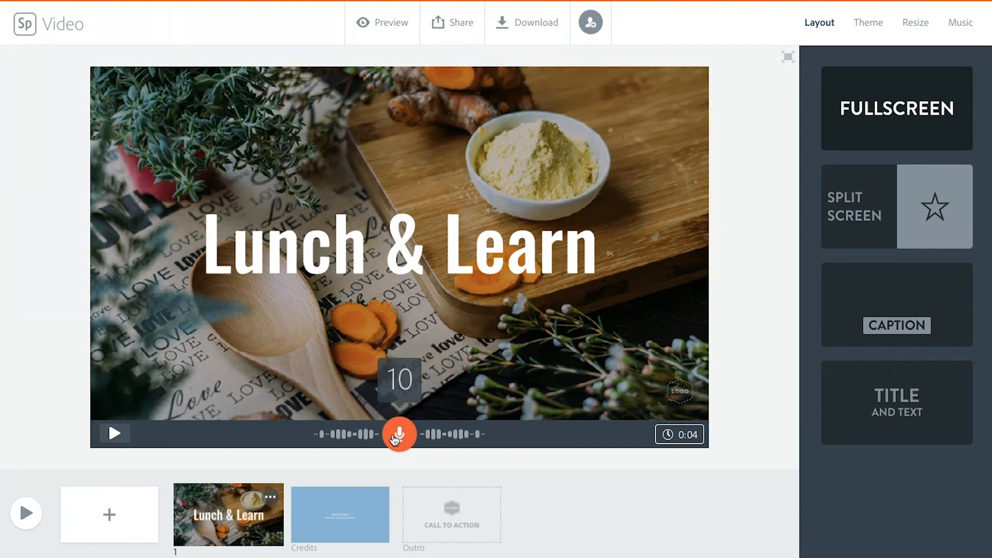
pyautogui.click(398, 435)
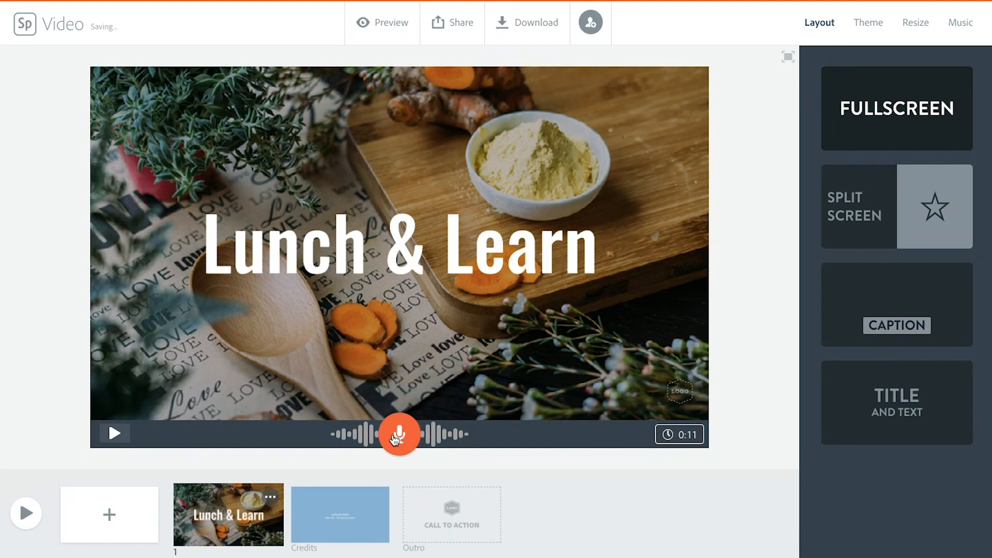
# Add slide 2 with a kitchen video clip trimmed to 14 seconds
pyautogui.click(340, 514)
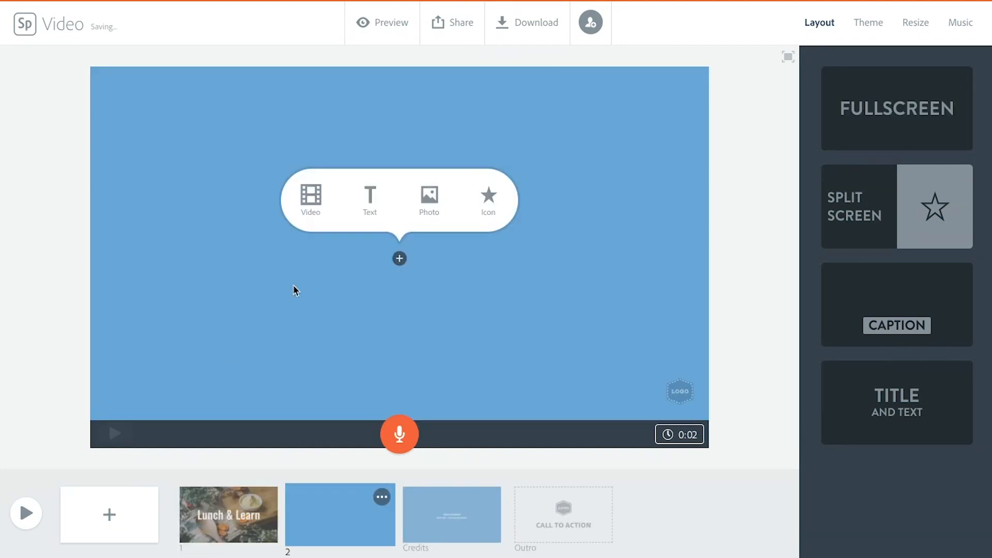
pyautogui.moveTo(328, 248)
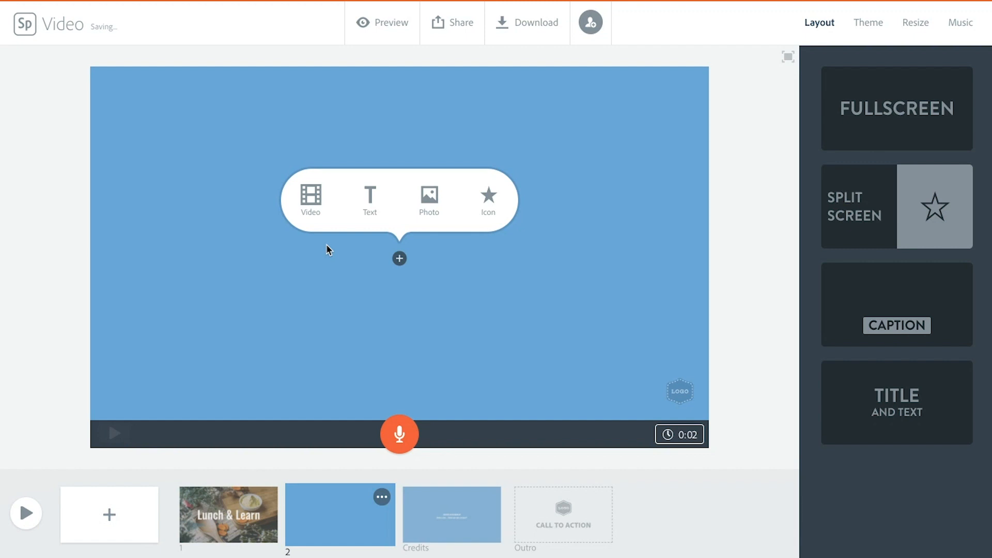
pyautogui.click(310, 197)
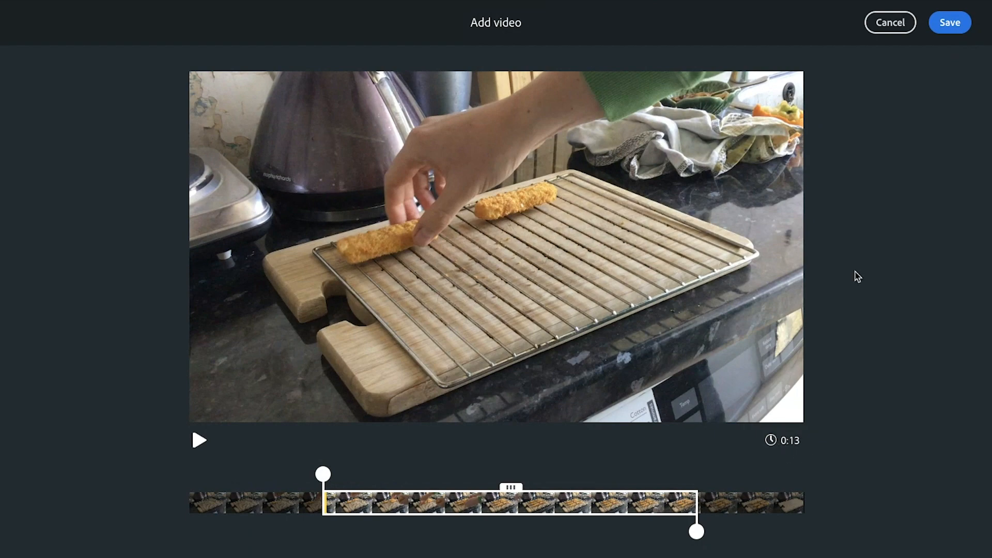
pyautogui.click(950, 22)
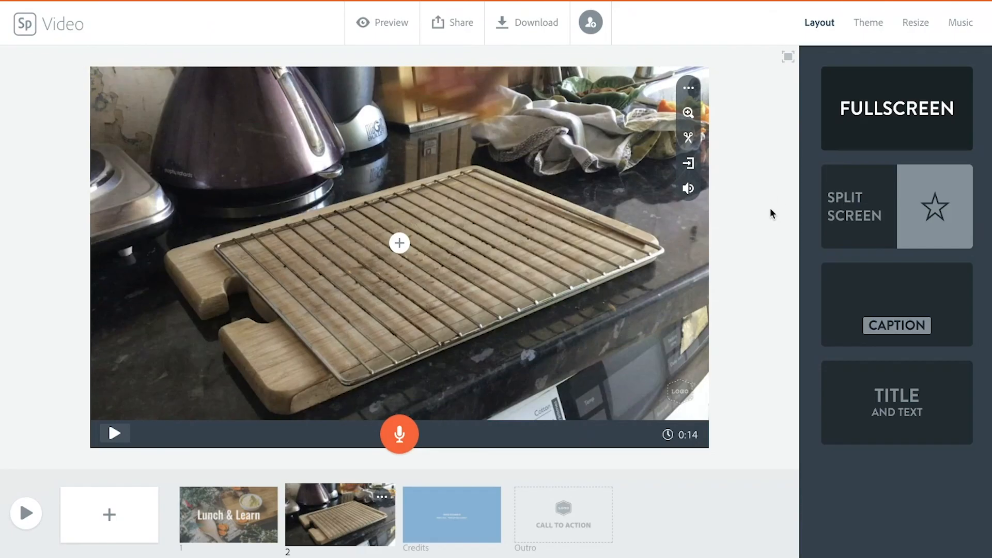
# Mute the clip's sound and switch slide 2 to the Caption layout
pyautogui.click(687, 188)
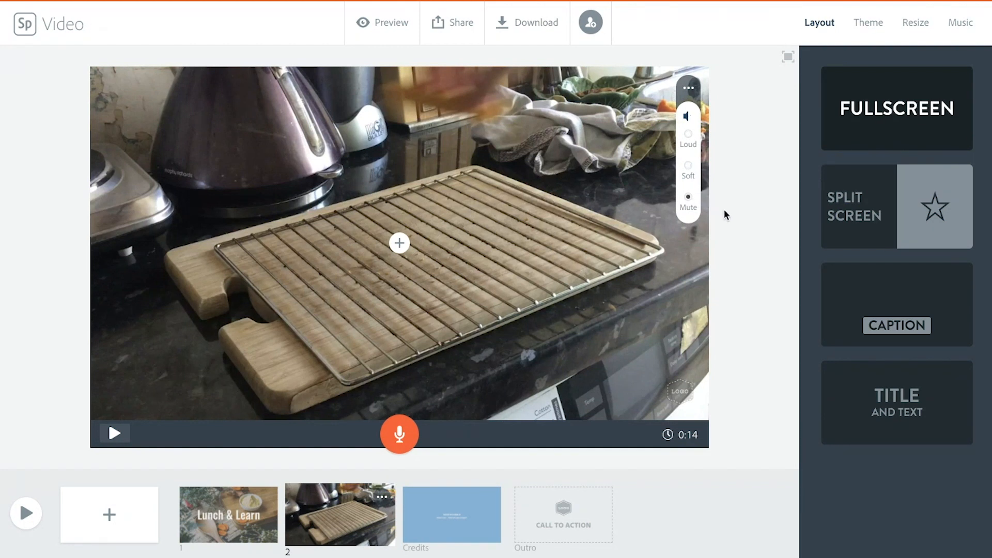
pyautogui.click(688, 88)
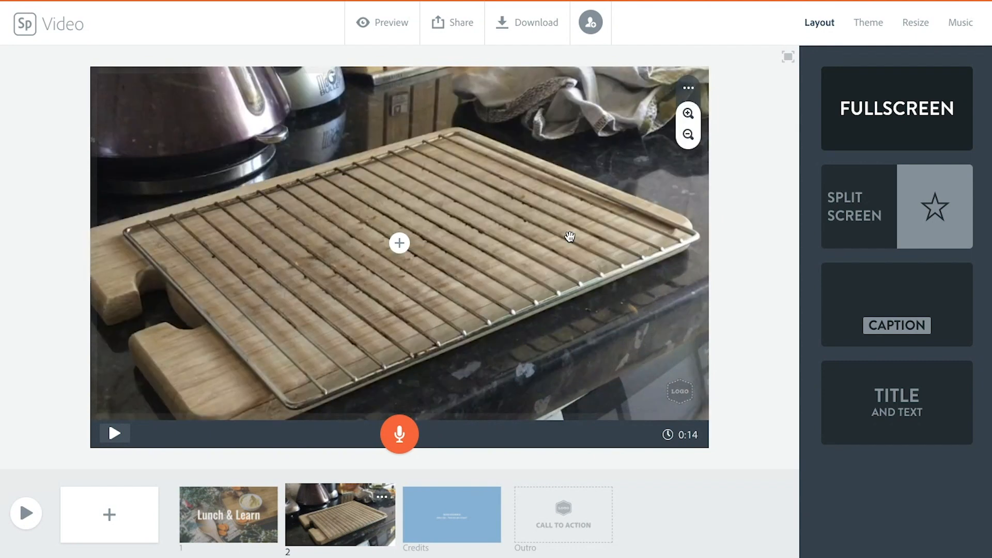
pyautogui.click(400, 242)
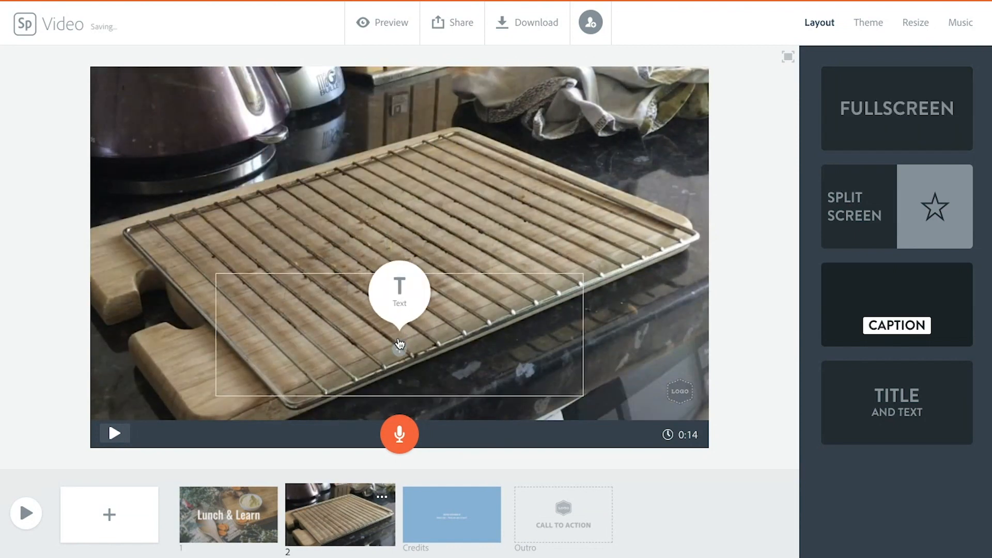
# Caption slide 2 'Step 1' and record its 15-second voiceover
pyautogui.click(399, 292)
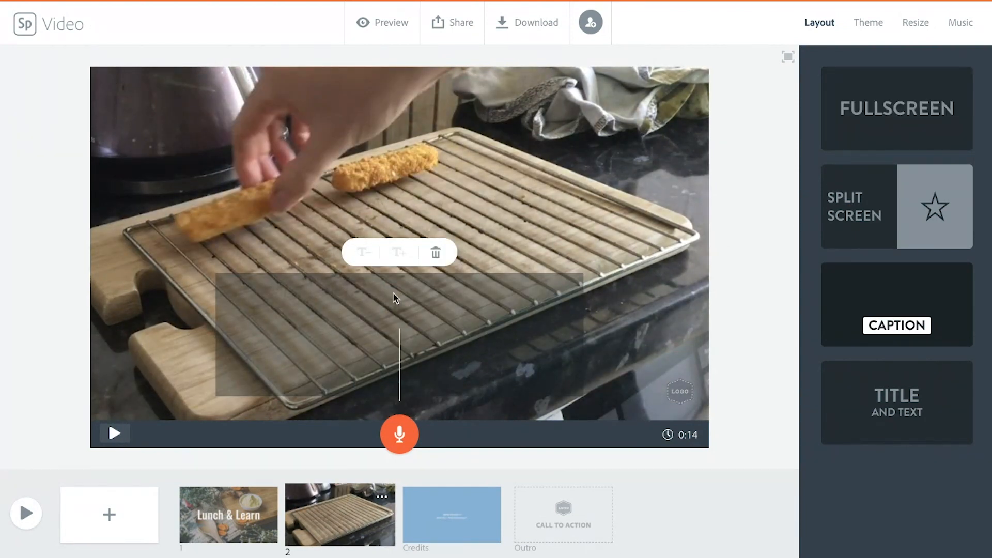
pyautogui.write('Step 1')
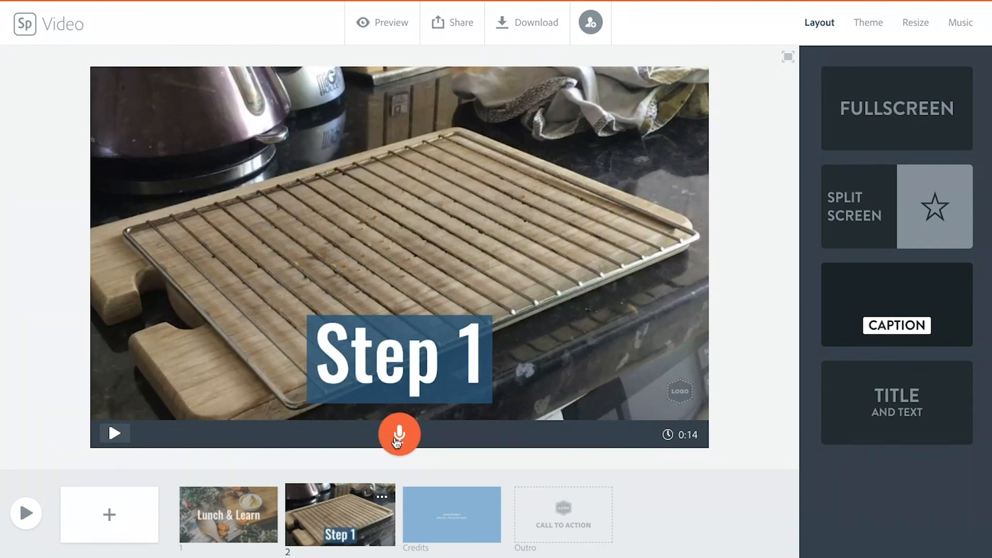
pyautogui.click(398, 435)
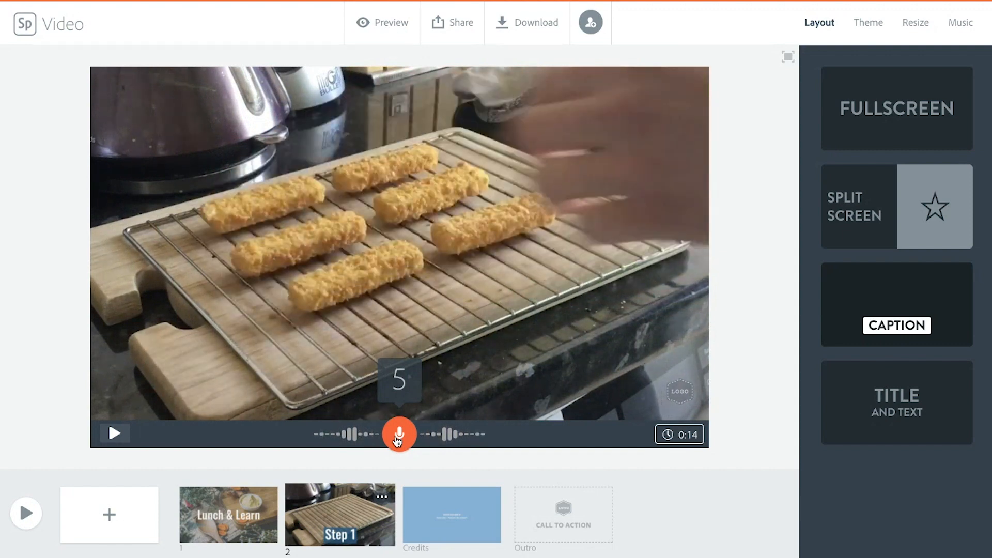
pyautogui.click(114, 434)
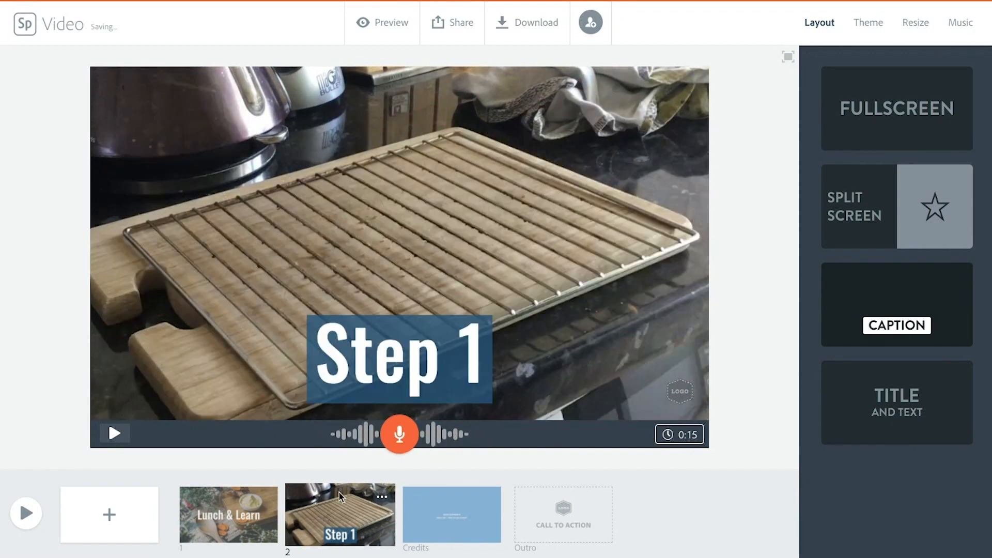
pyautogui.moveTo(109, 514)
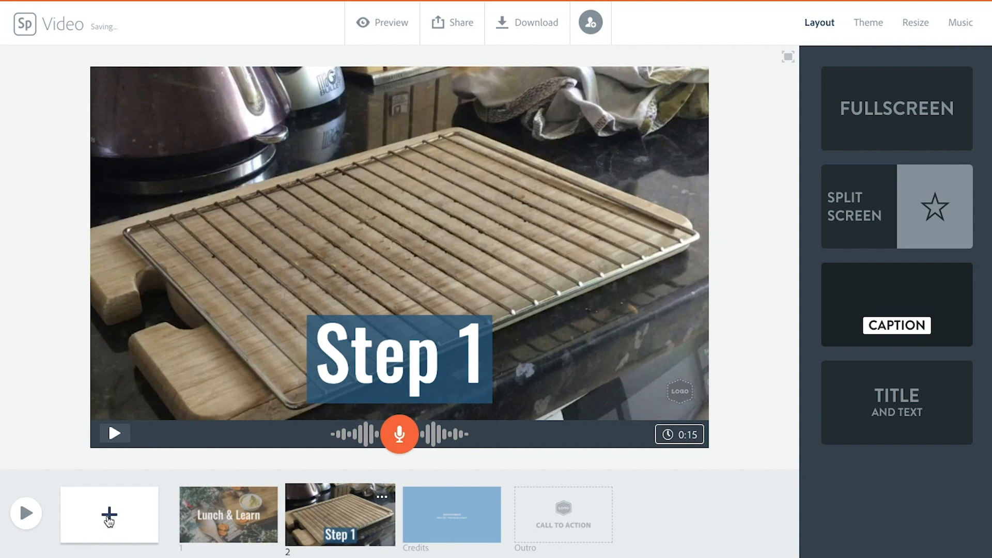
# Add slide 3 reading 'Step 2 — 15 minutes at 200 degrees centigrade' and start narrating it
pyautogui.click(109, 515)
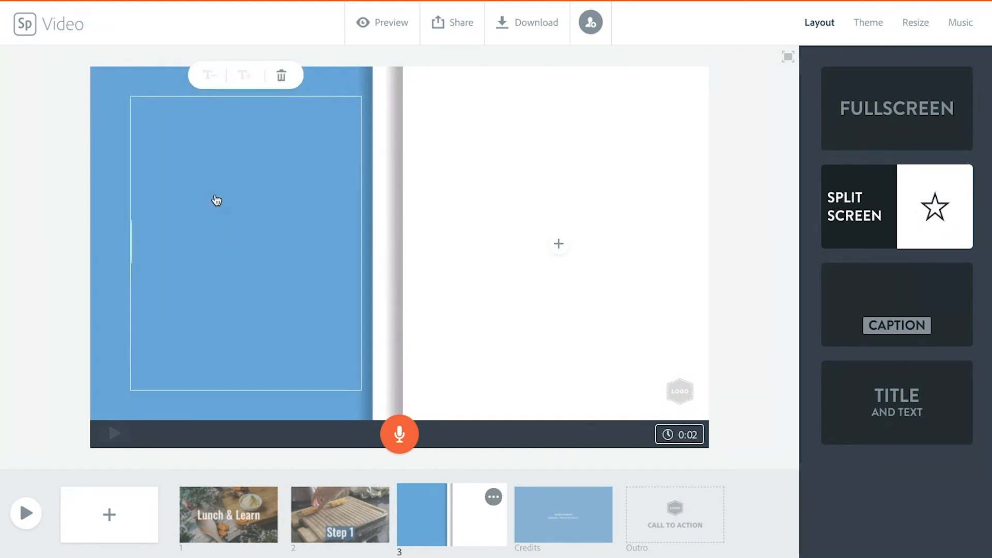
pyautogui.write('Step 2')
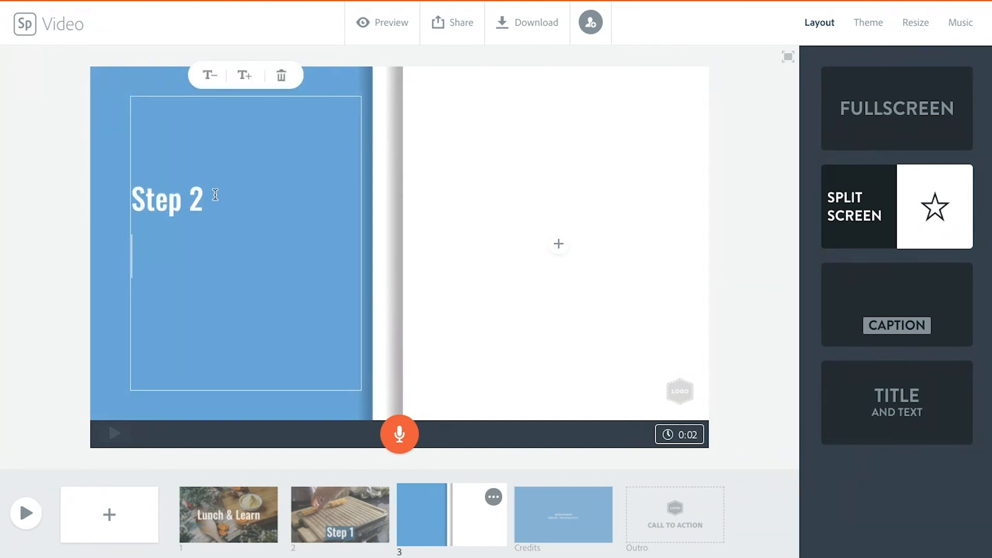
pyautogui.write('15 minutes')
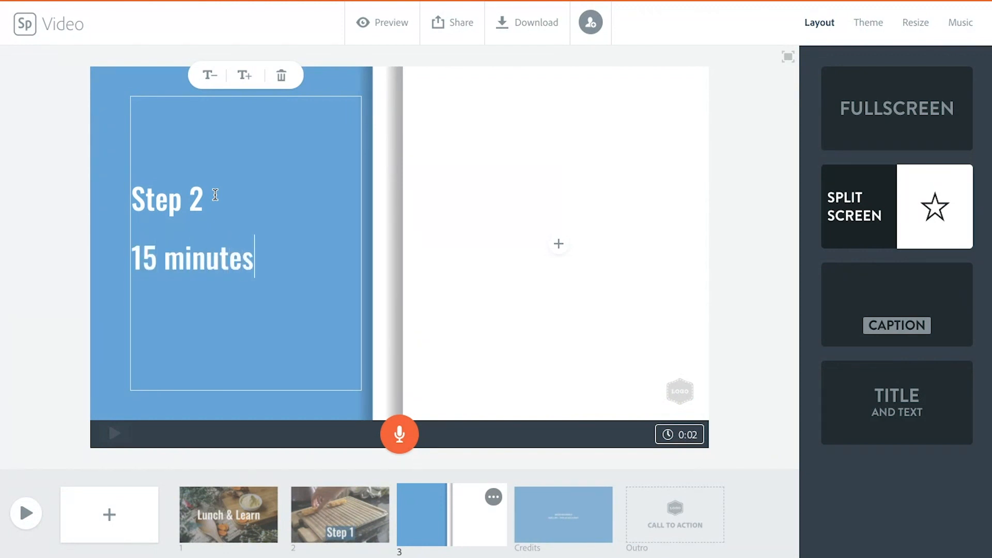
pyautogui.write('at 2')
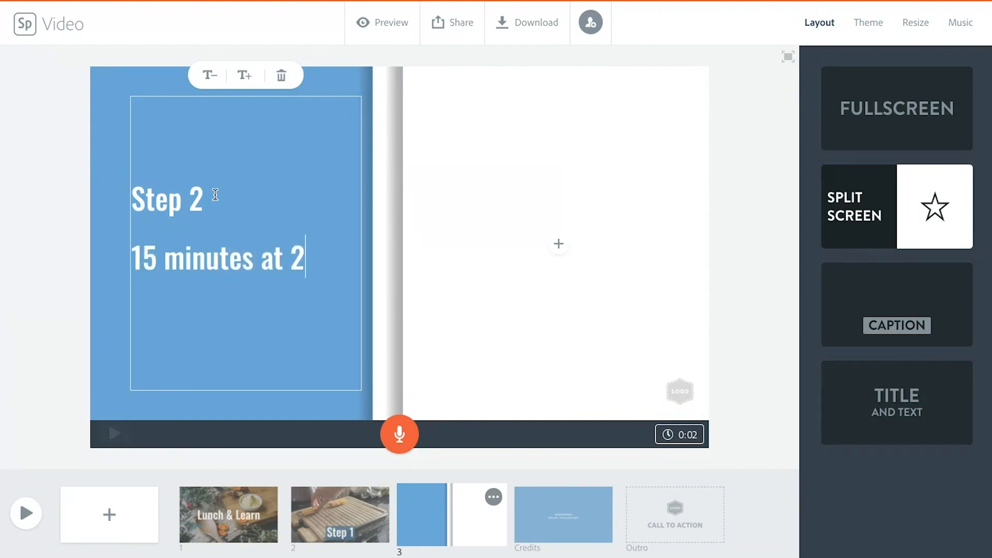
pyautogui.write('00 degrees centigrade')
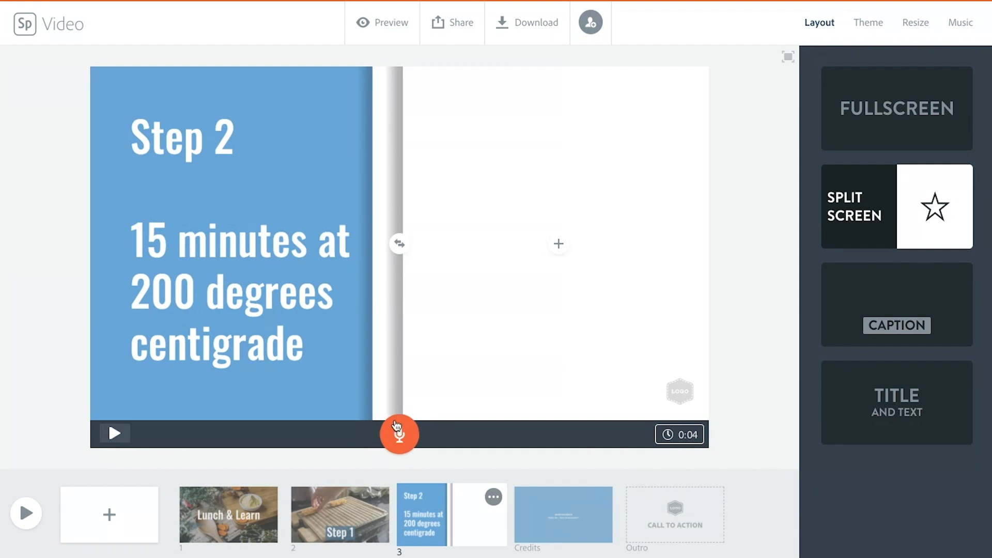
pyautogui.click(399, 434)
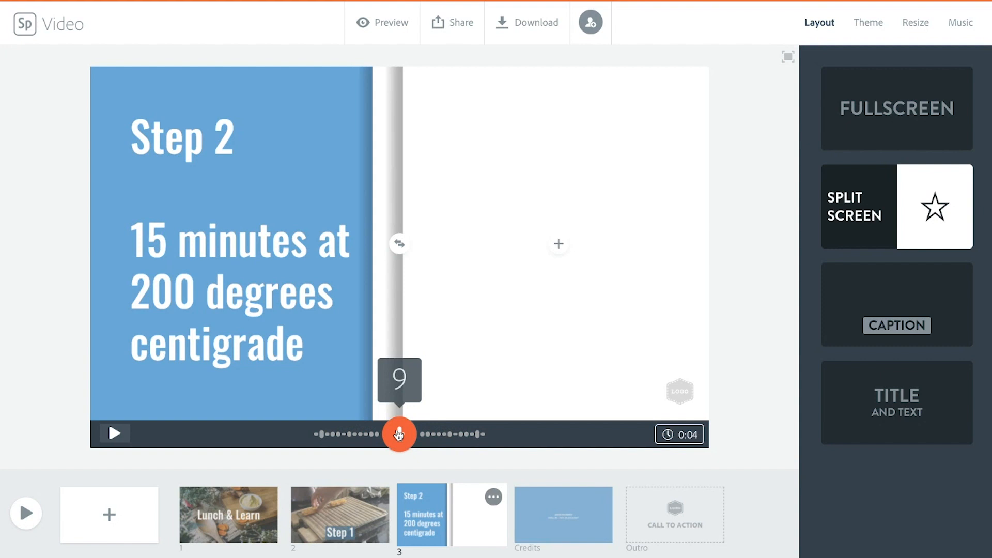
# Fill slide 3's right half with the first 'oven' photo result of toast baking
pyautogui.click(558, 244)
pyautogui.write('oven')
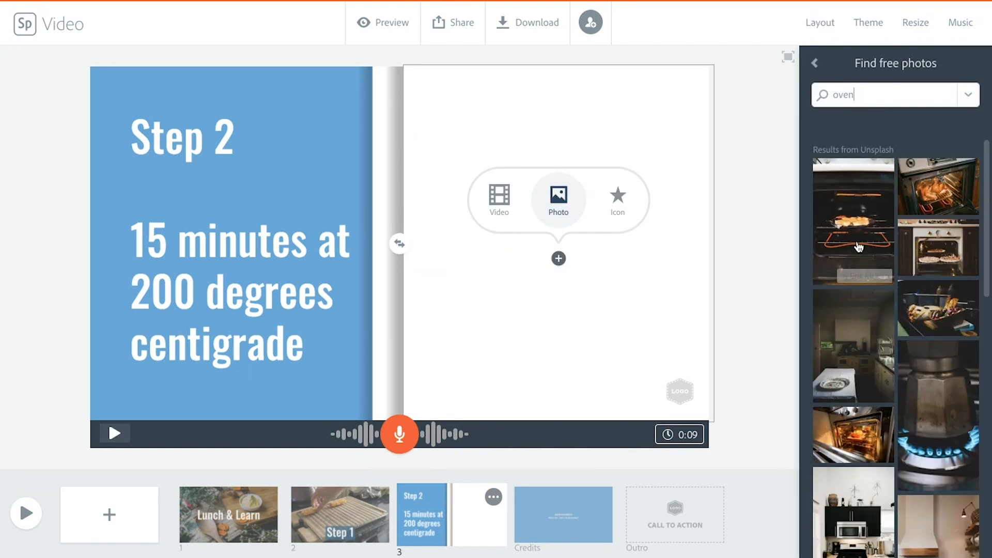
pyautogui.click(853, 220)
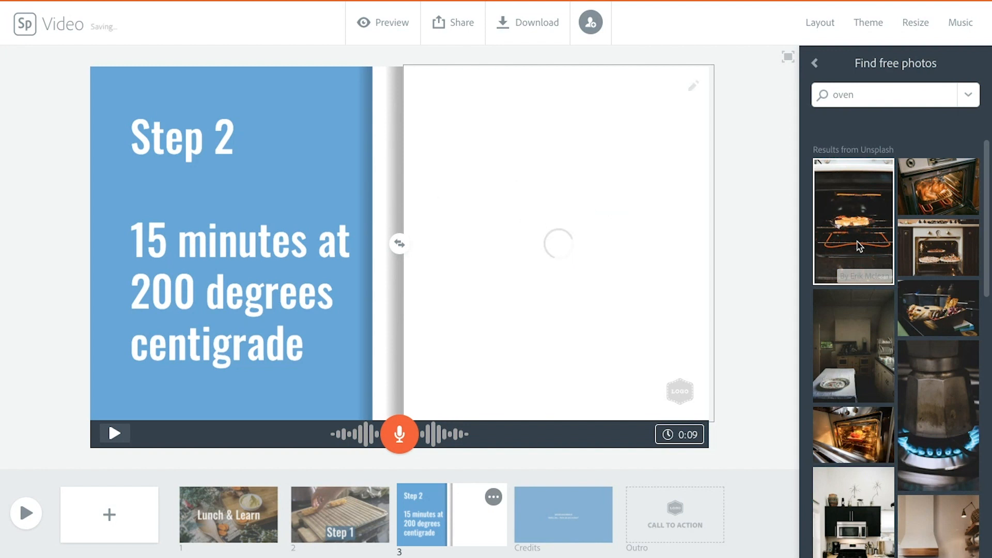
pyautogui.click(853, 220)
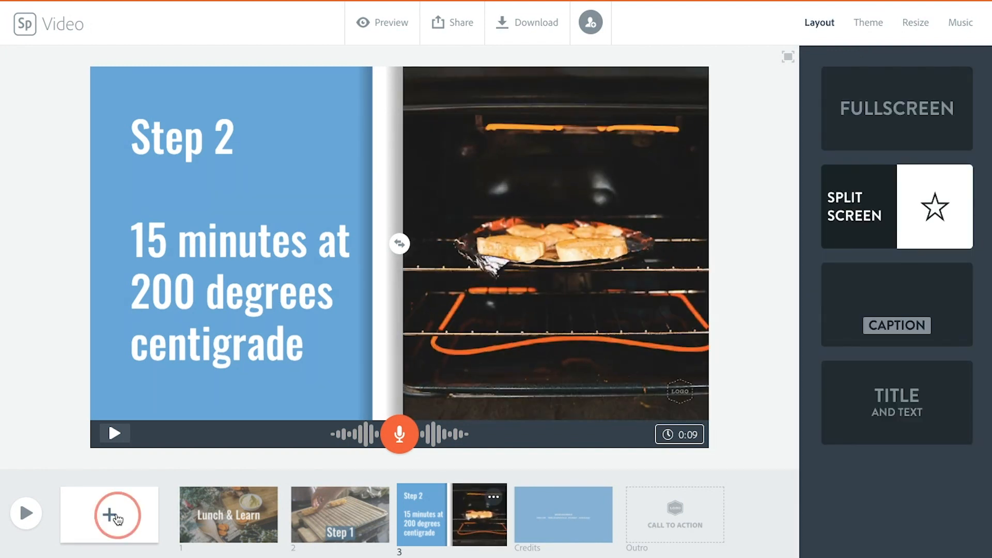
# Add slide 4 with a Caption layout for the text 'Step 3'
pyautogui.click(109, 515)
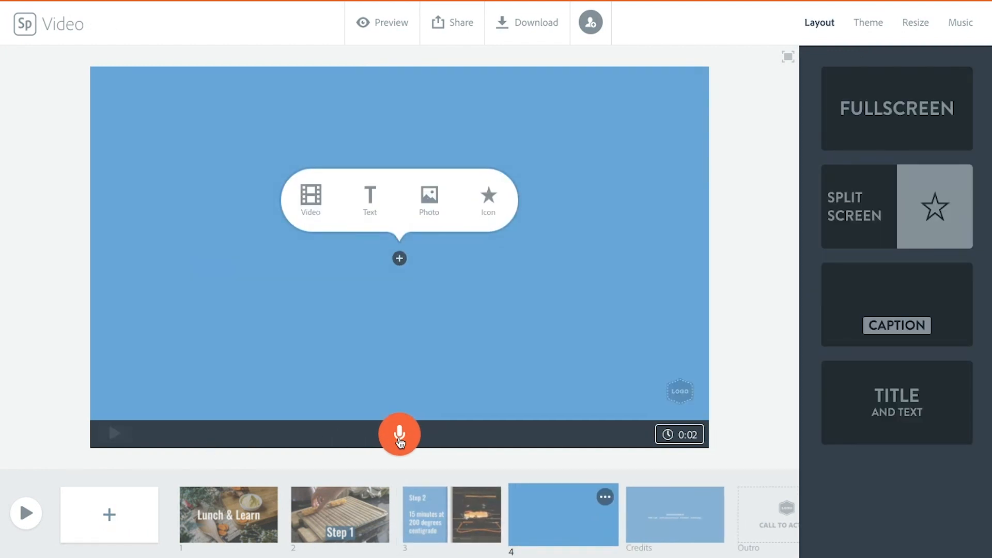
pyautogui.click(369, 197)
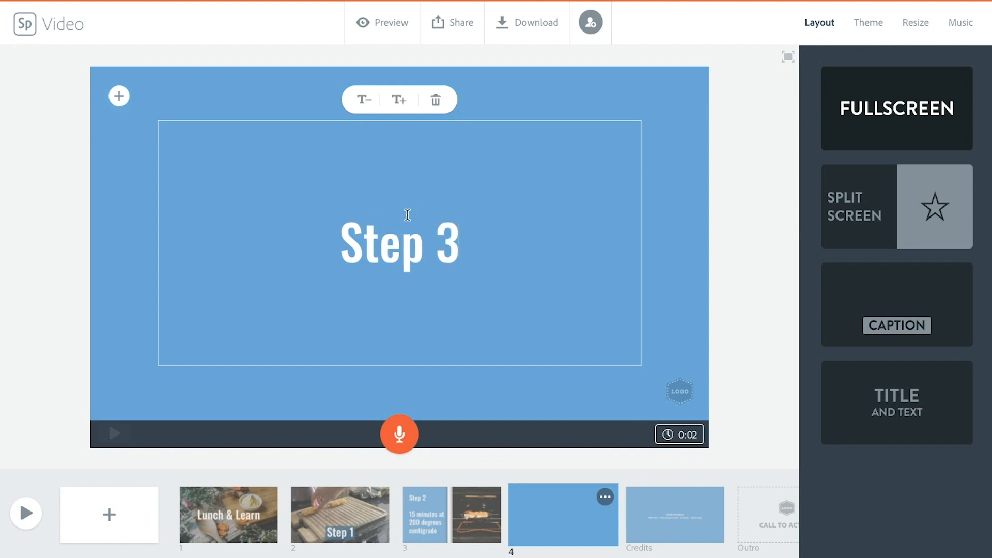
pyautogui.click(435, 100)
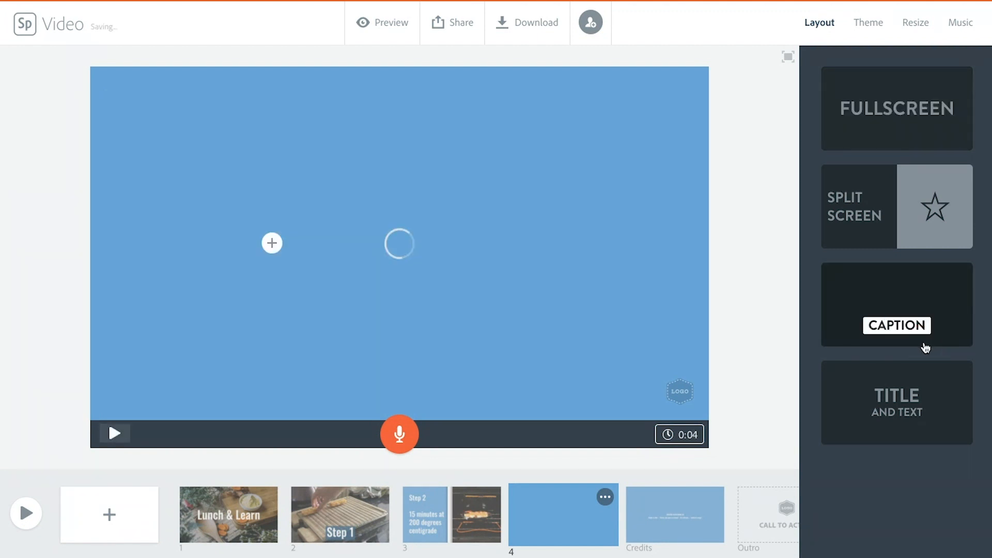
# Place a toaster video clip trimmed to 5 seconds behind the Step 3 caption
pyautogui.click(271, 257)
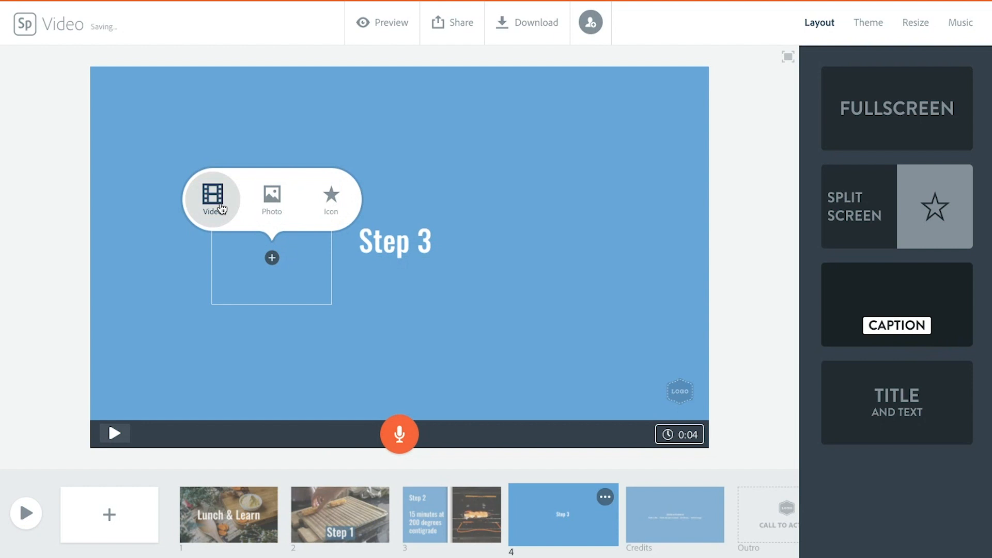
pyautogui.click(213, 196)
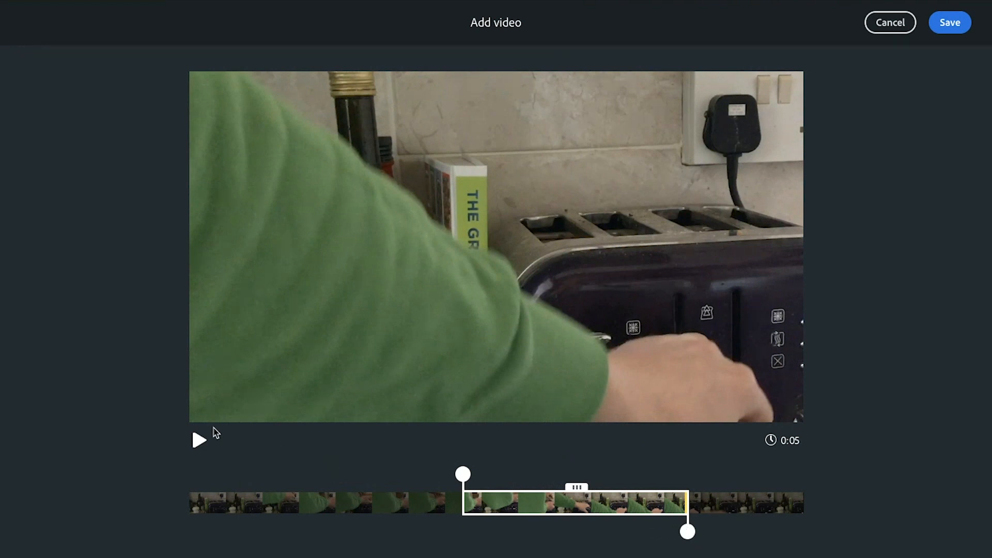
pyautogui.click(198, 441)
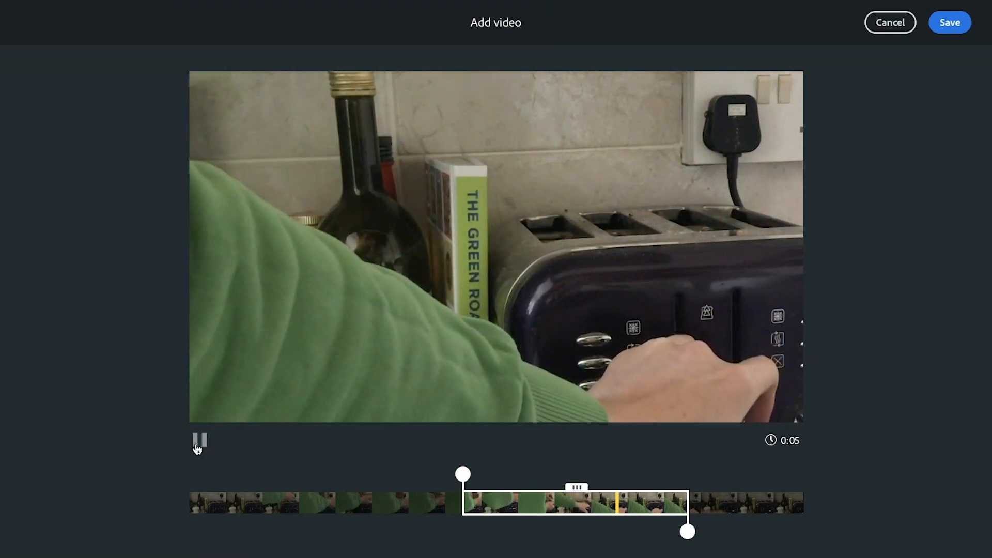
pyautogui.click(199, 439)
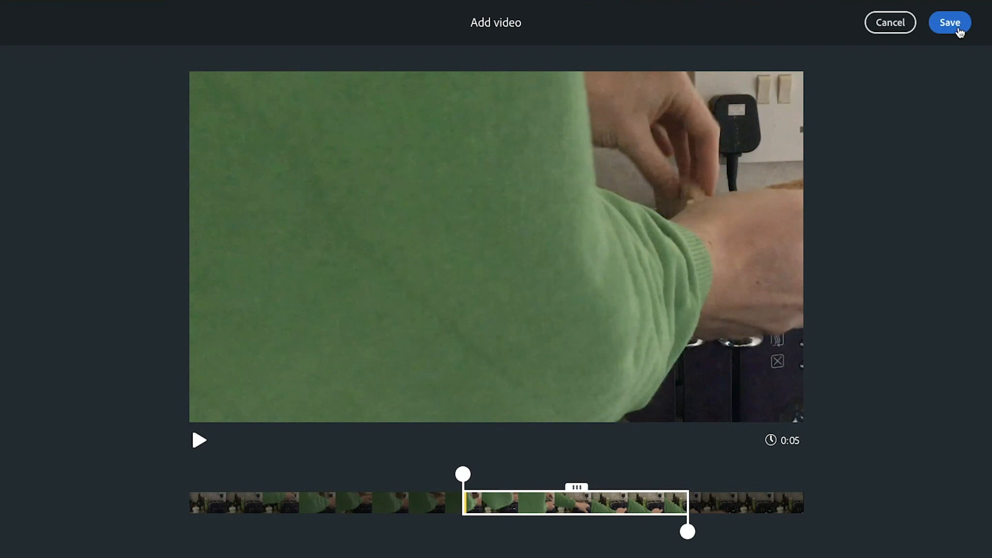
pyautogui.click(949, 23)
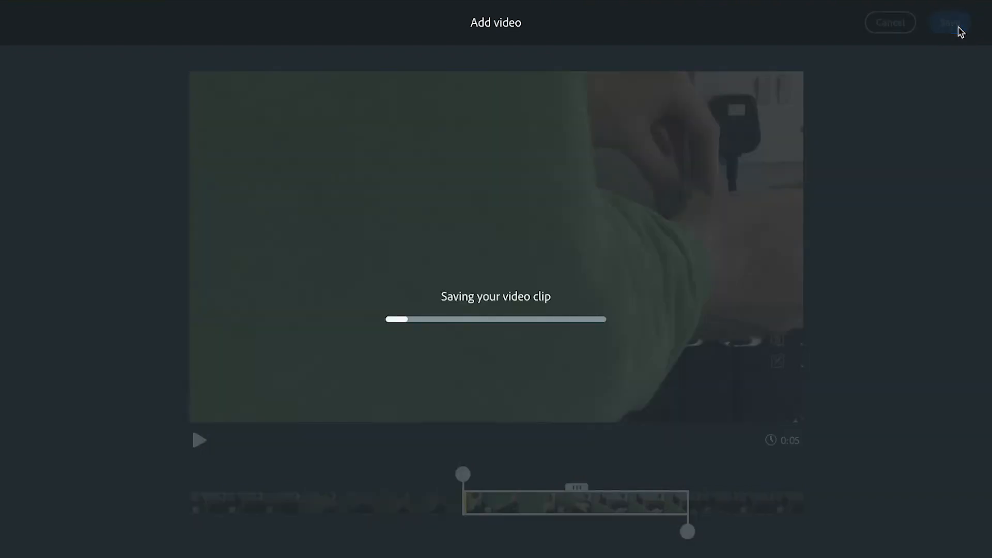
pyautogui.click(948, 23)
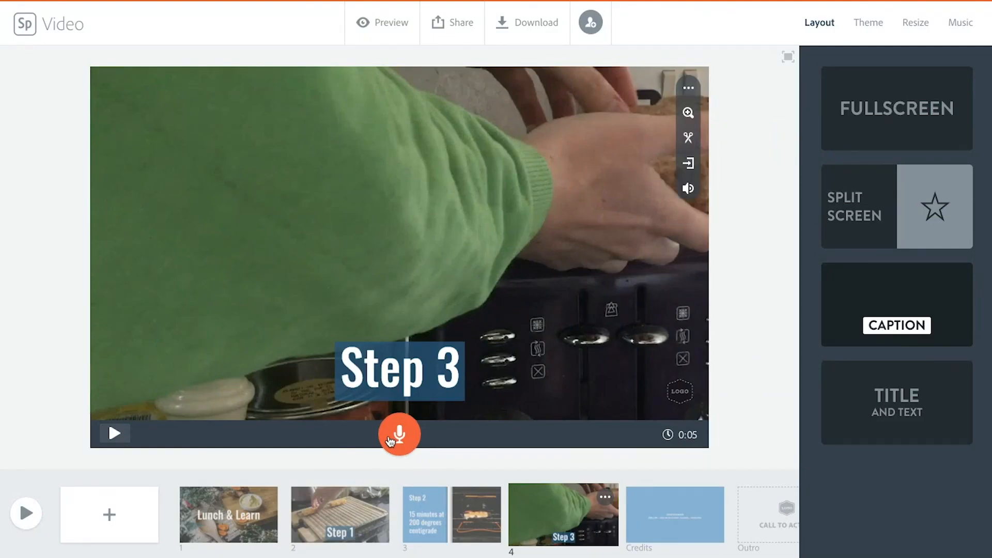
# Record the Step 3 slide voiceover and add slide 5 with an empty Split Screen layout
pyautogui.click(399, 434)
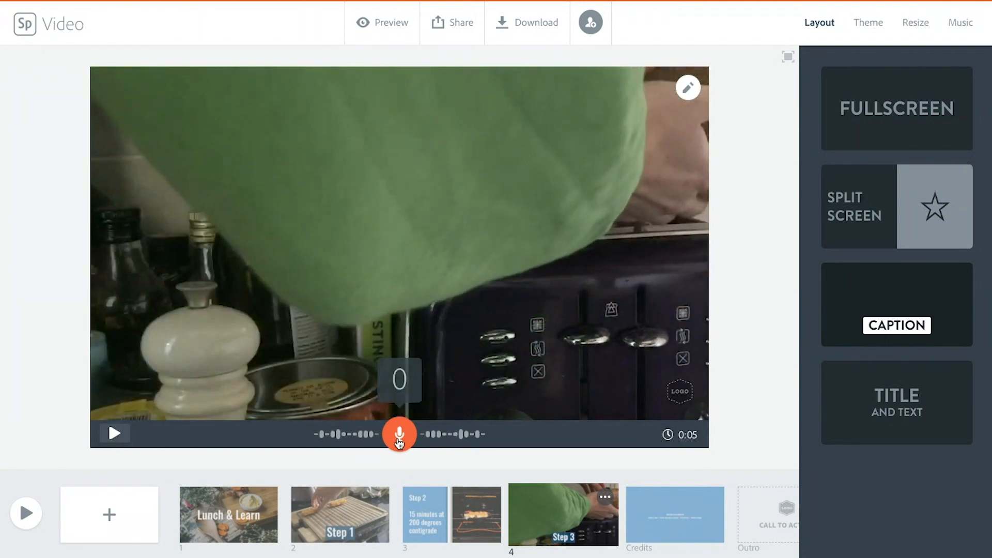
pyautogui.click(113, 433)
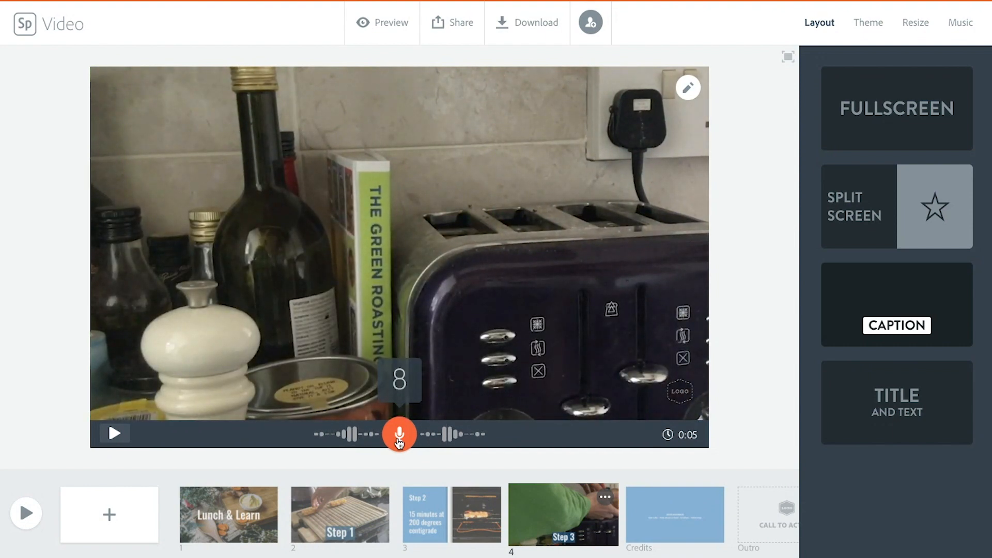
pyautogui.click(115, 434)
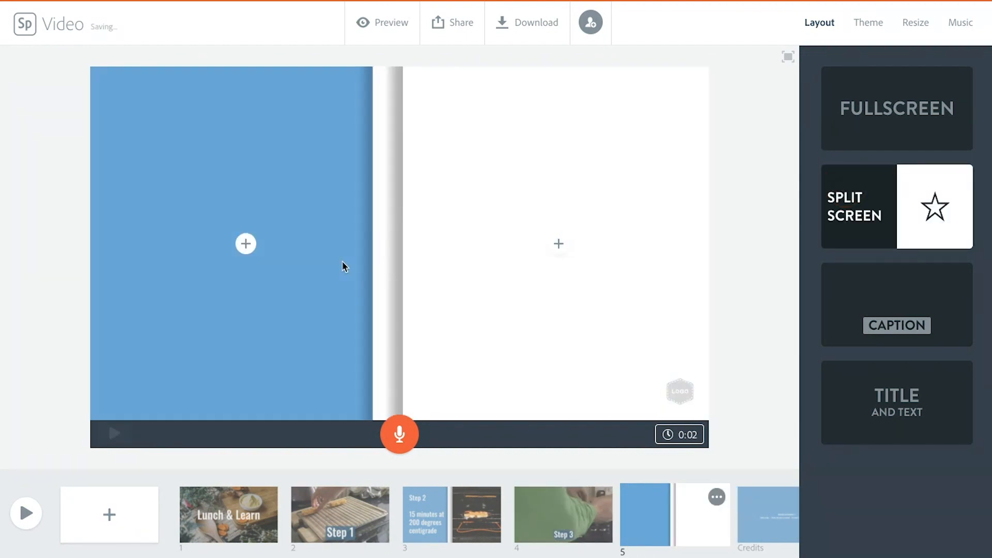
# Write 'Step 4 — Add mayonnaise, Add rocket' in slide 5's left half and enlarge it
pyautogui.click(245, 243)
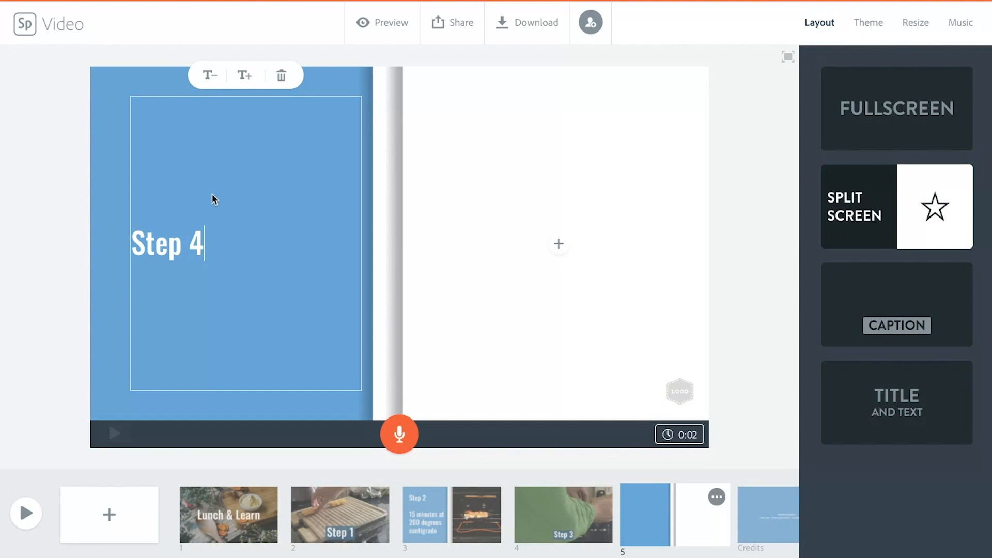
pyautogui.write('Add ma')
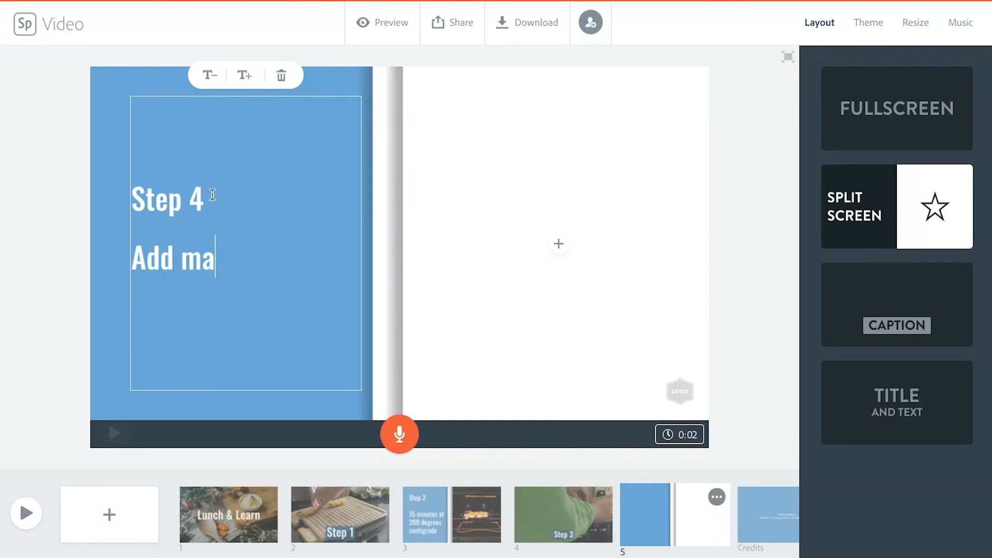
pyautogui.write('yonnaise')
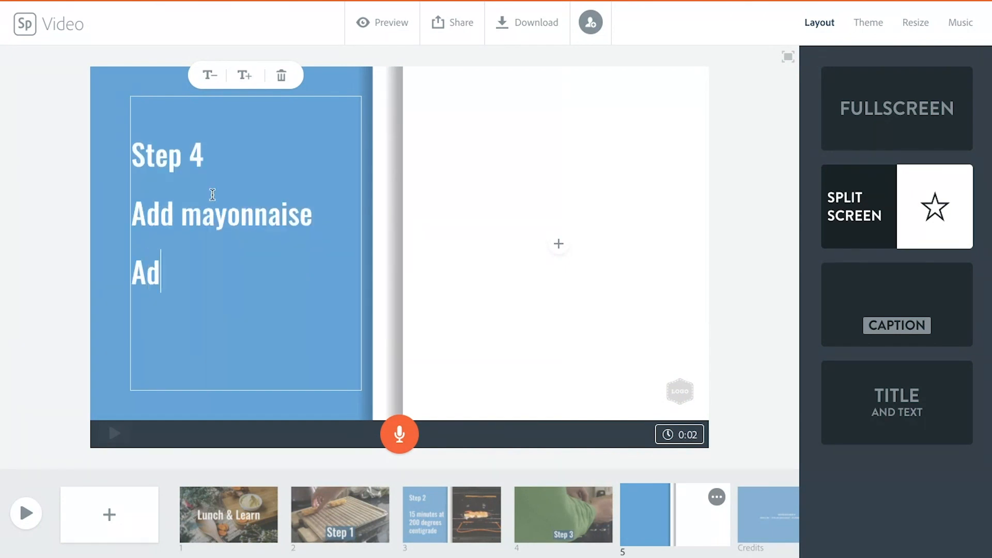
pyautogui.write('d rocket')
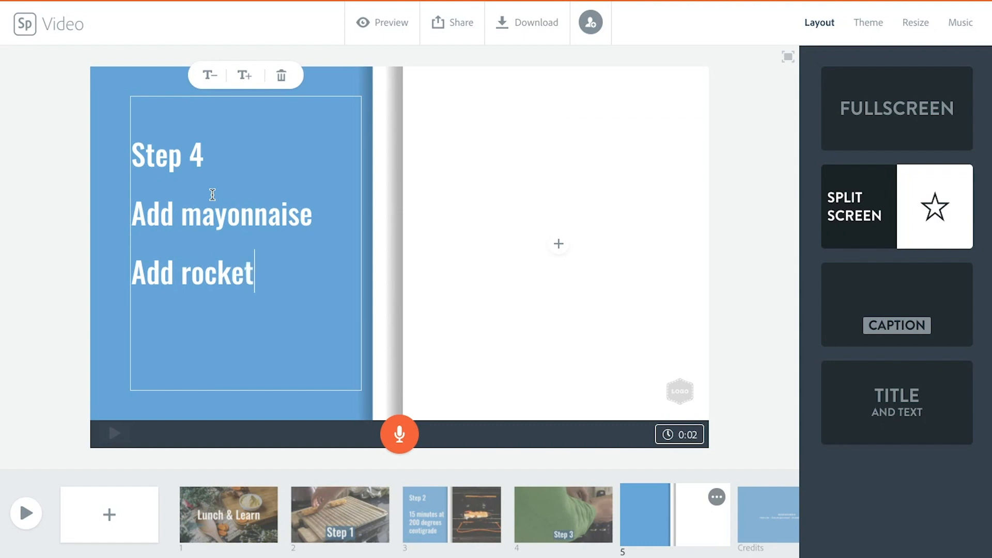
pyautogui.click(244, 75)
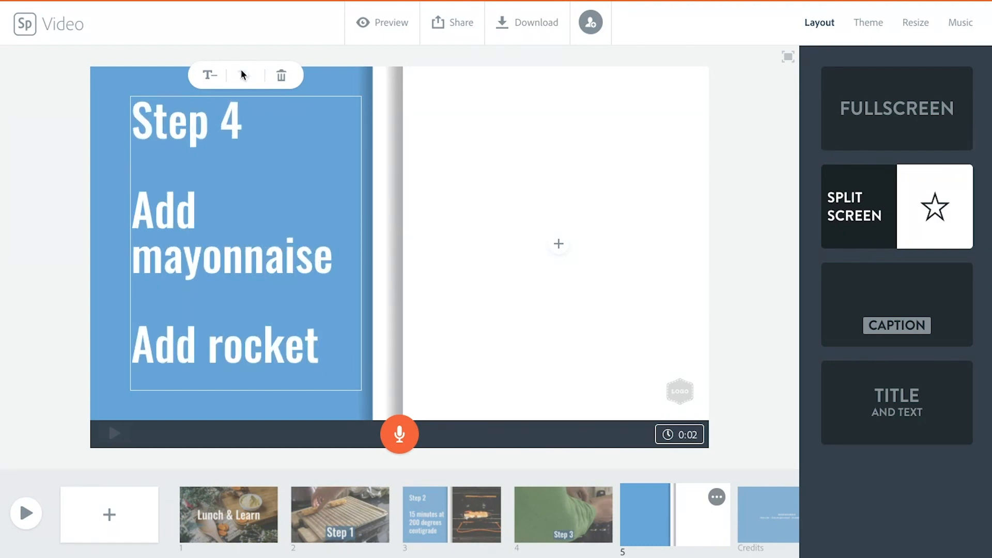
pyautogui.click(558, 244)
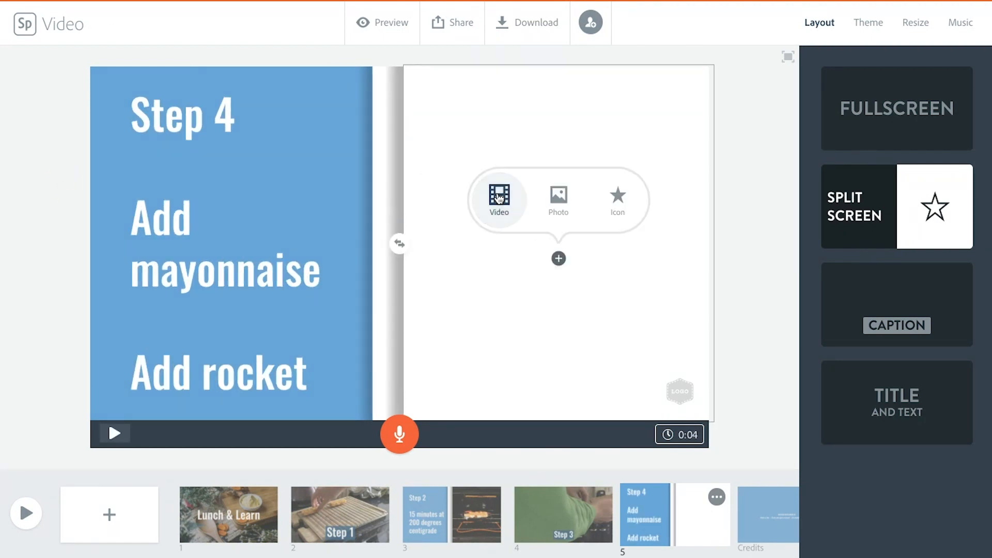
# Add a clip of bread being spread, trimmed to 23 seconds, to Step 4's right half
pyautogui.click(500, 197)
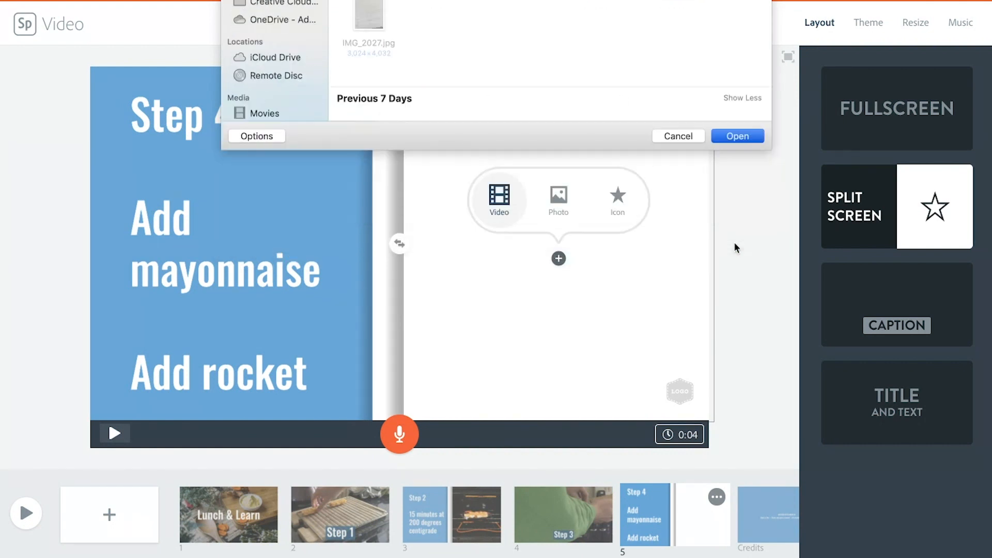
pyautogui.click(736, 136)
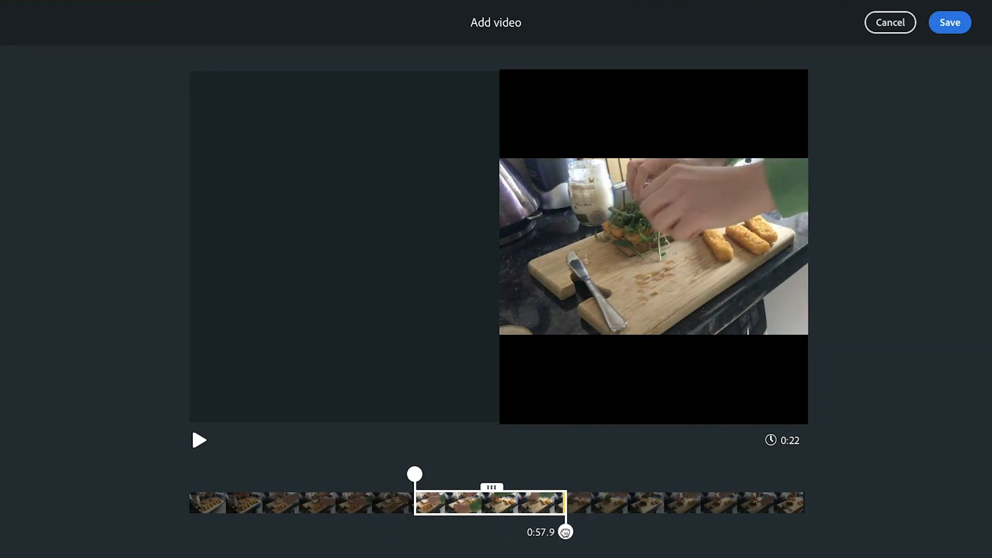
pyautogui.click(949, 22)
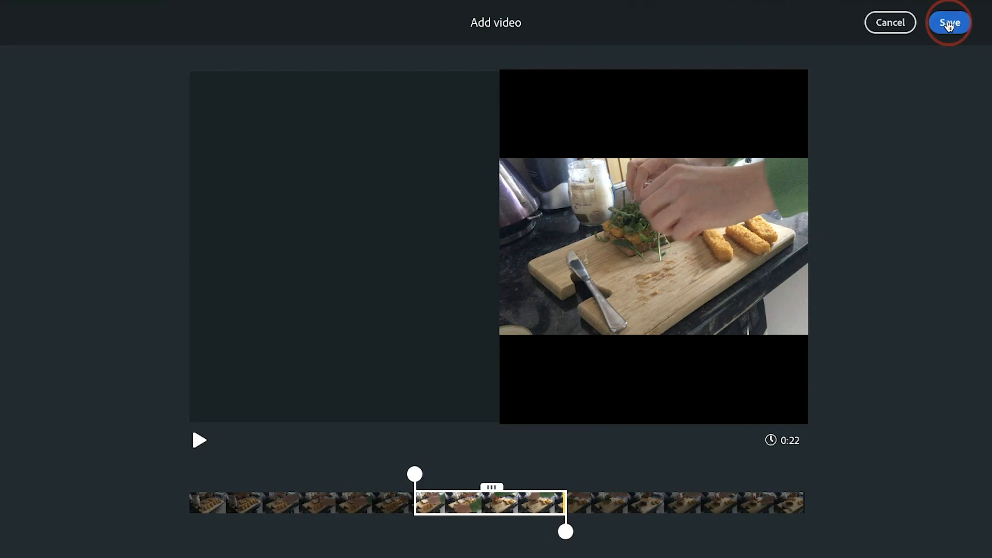
pyautogui.click(949, 22)
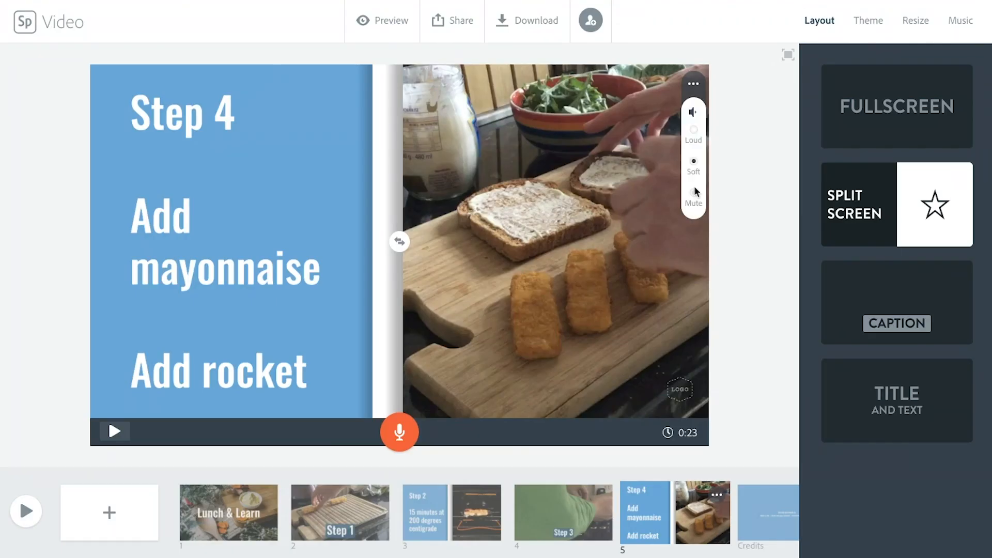
# Adjust the clip's volume and record a roughly 20-second Step 4 voiceover
pyautogui.click(694, 193)
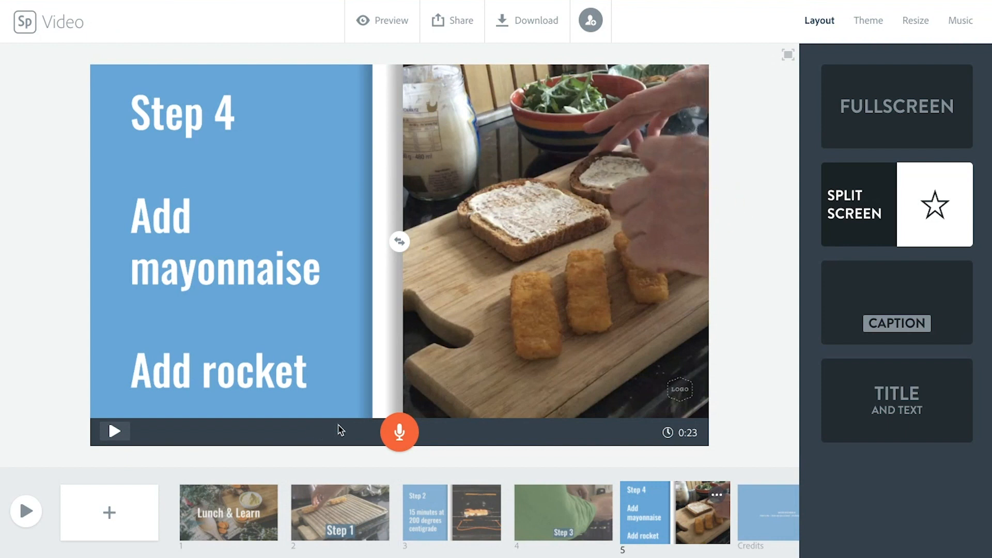
pyautogui.moveTo(636, 458)
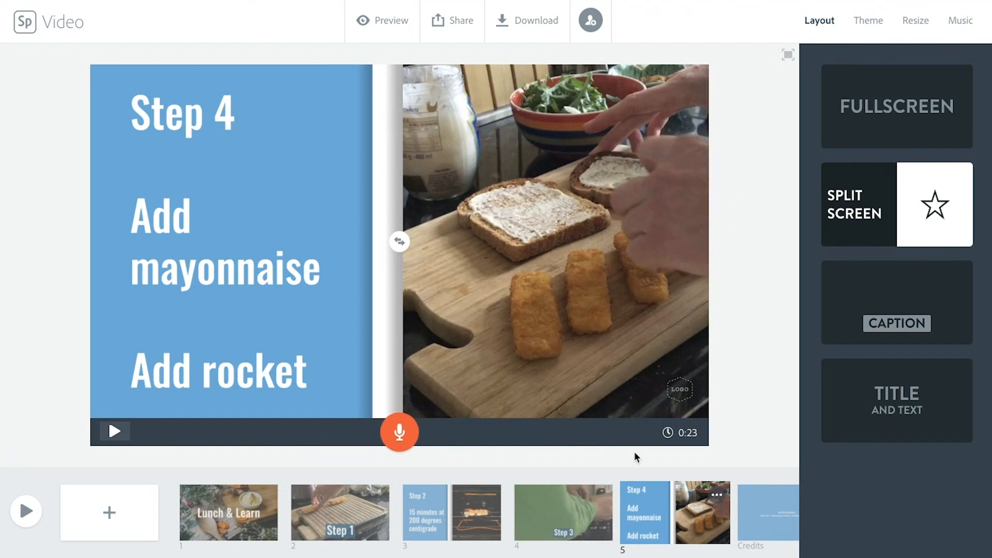
pyautogui.moveTo(399, 432)
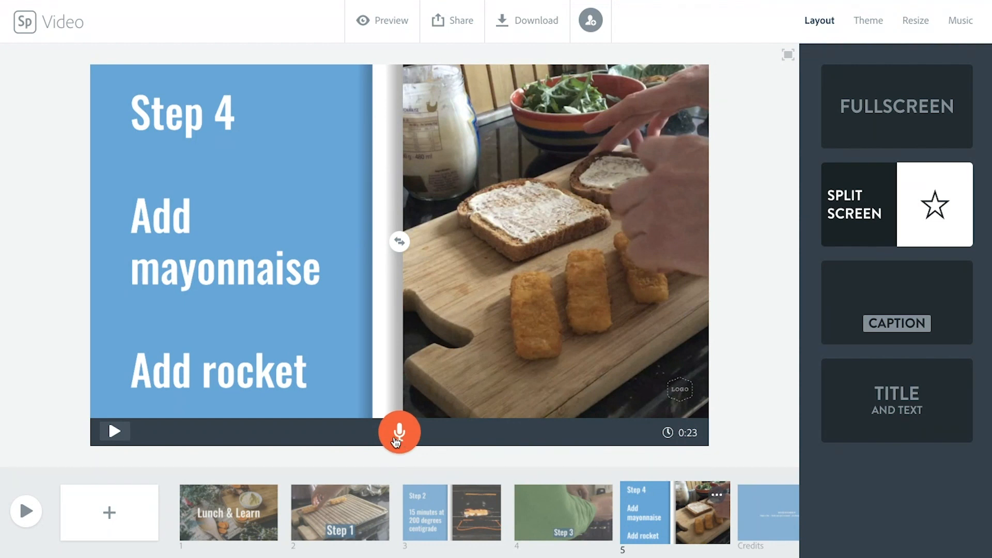
pyautogui.click(399, 433)
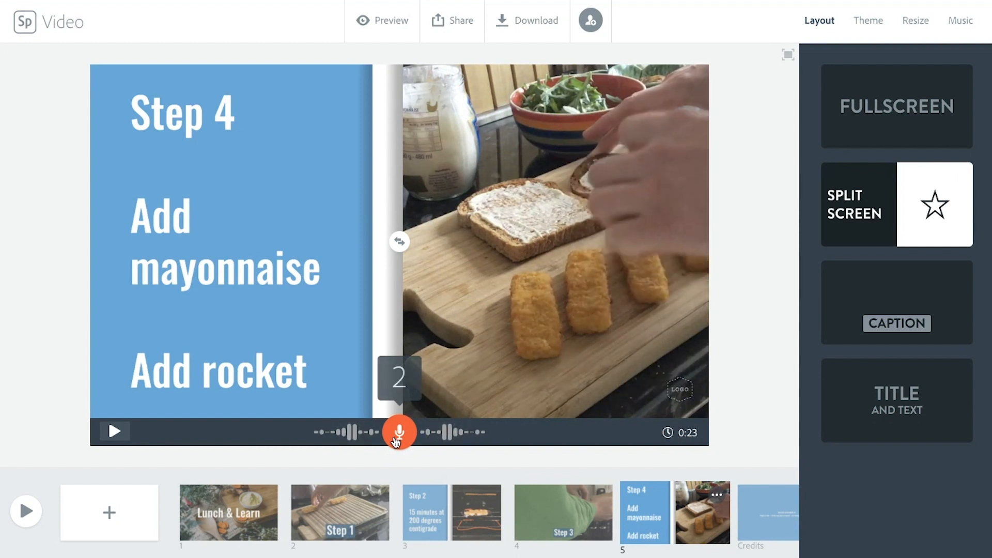
pyautogui.click(115, 431)
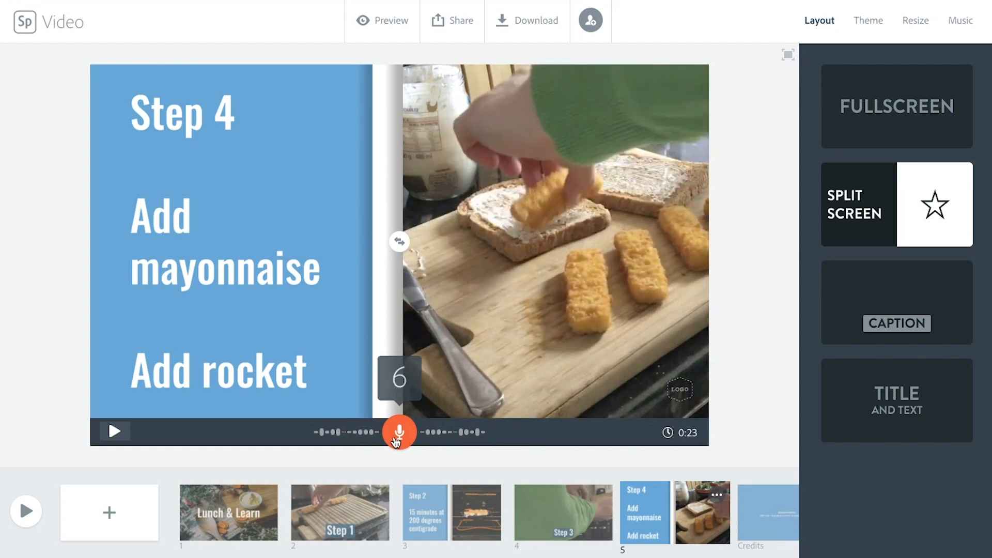
pyautogui.click(115, 431)
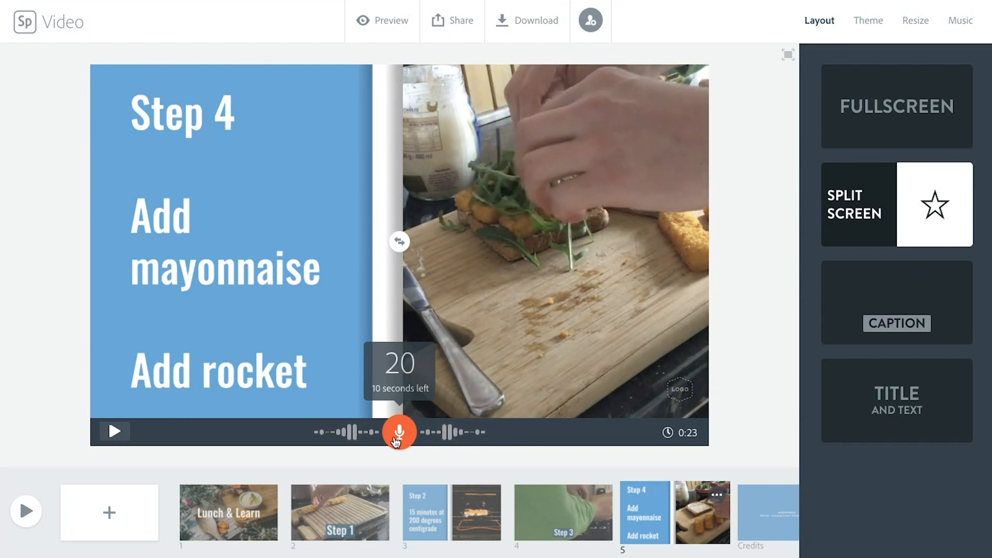
pyautogui.click(400, 432)
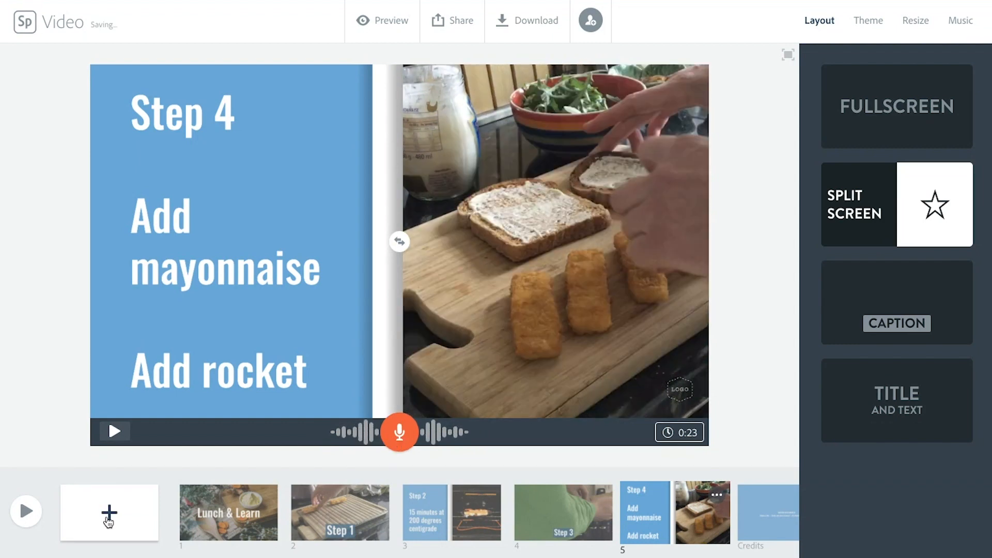
# Add a sixth slide with a 'Step 5' text caption
pyautogui.click(109, 513)
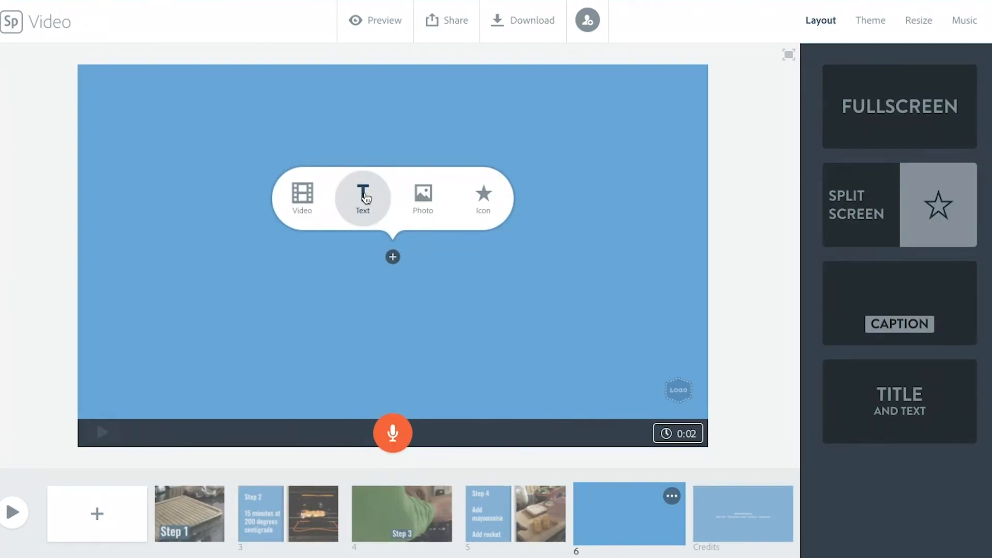
pyautogui.click(362, 193)
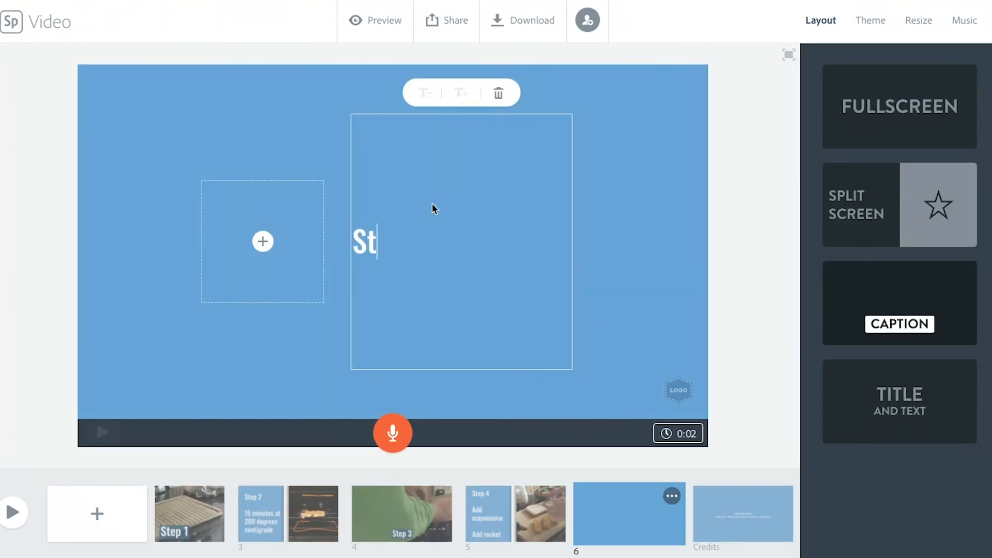
pyautogui.write('ep 5')
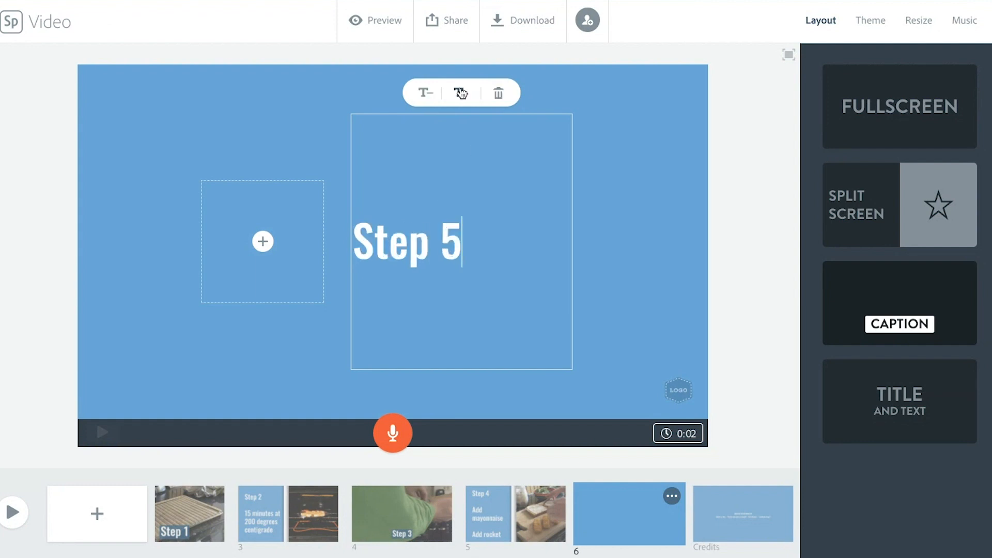
# Place a clip of the sandwich being cut, trimmed to 6 seconds, behind the caption
pyautogui.click(262, 241)
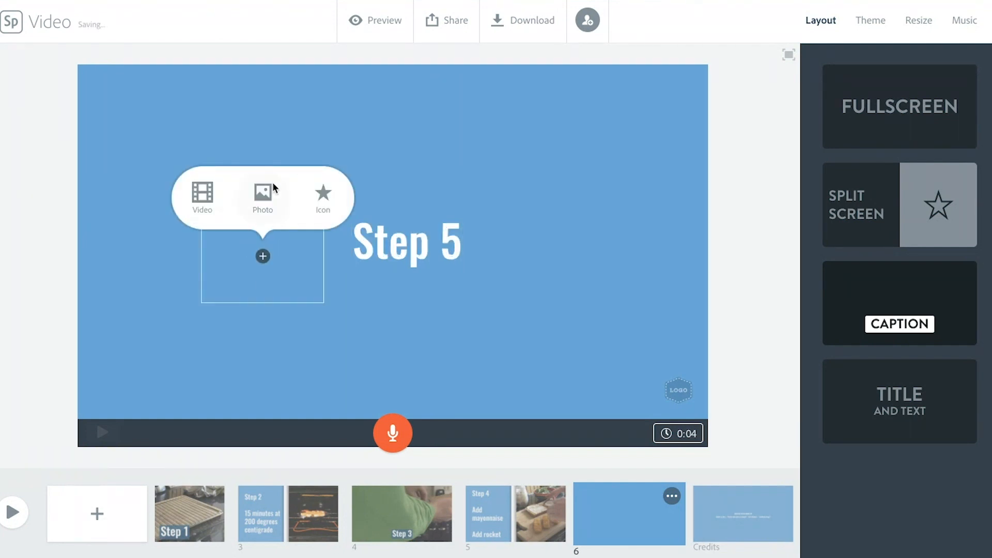
pyautogui.click(202, 193)
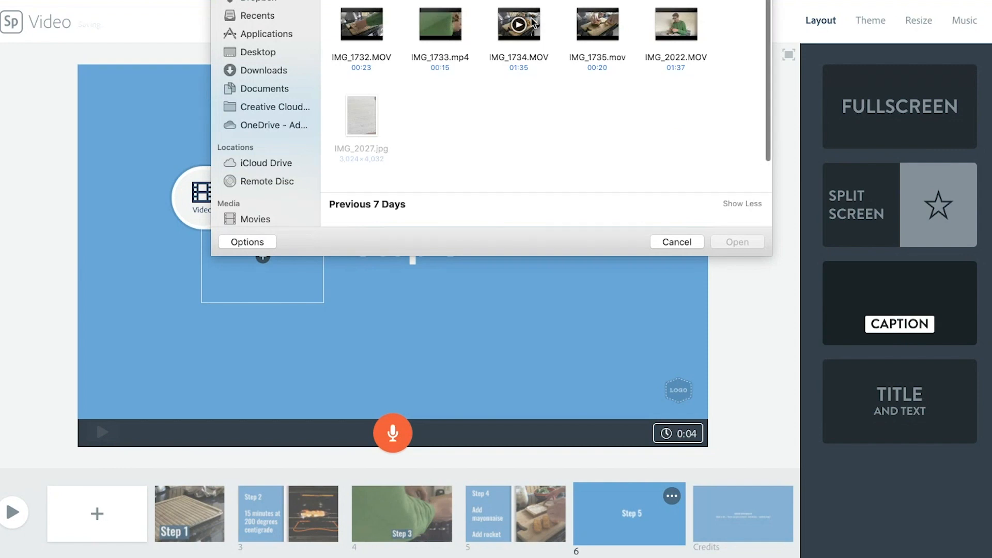
pyautogui.click(736, 241)
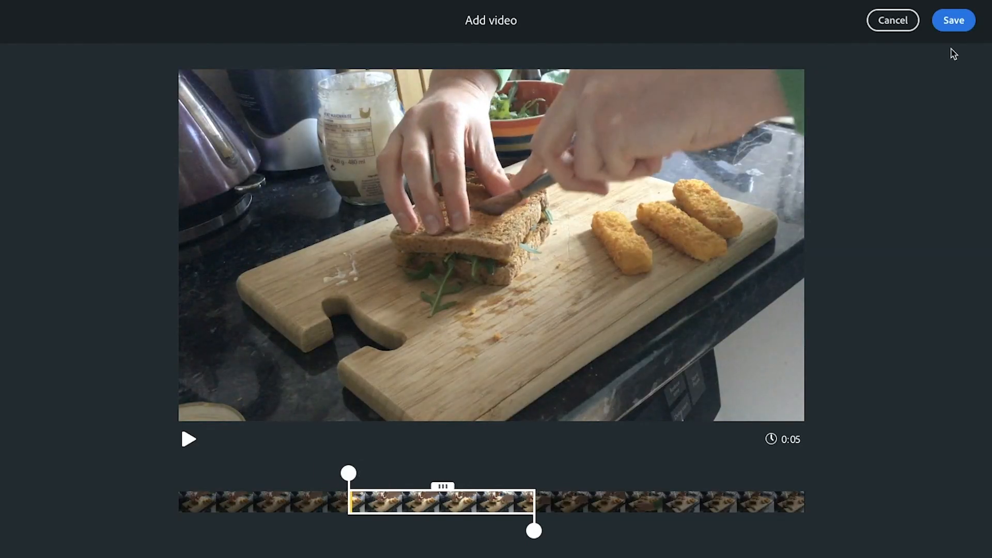
pyautogui.click(953, 19)
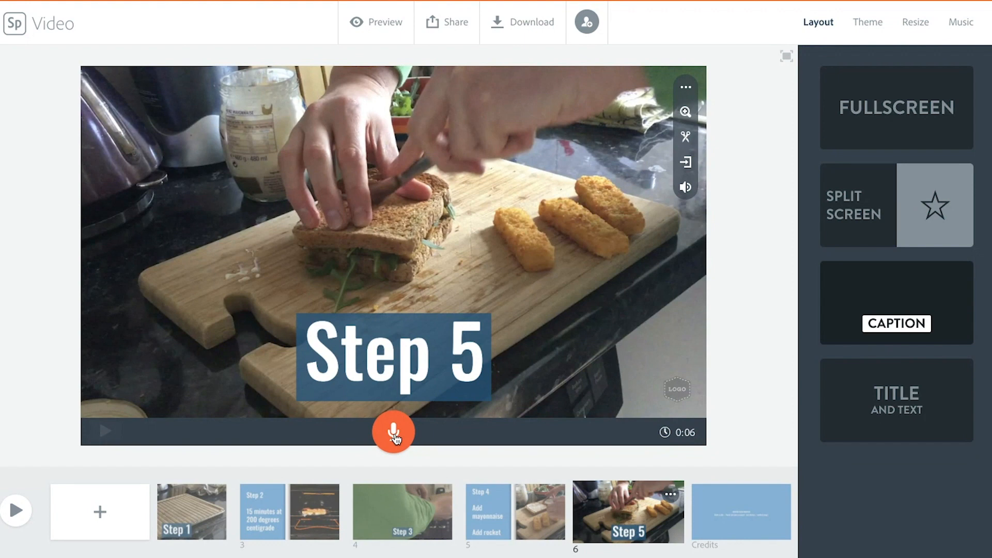
# Record a short voiceover for the Step 5 slide with the microphone button
pyautogui.click(392, 432)
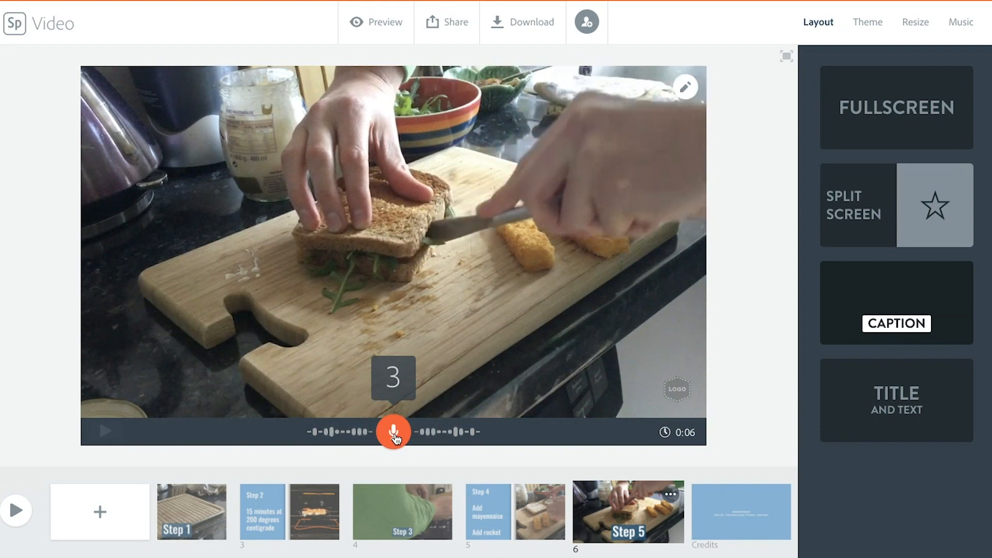
pyautogui.click(392, 431)
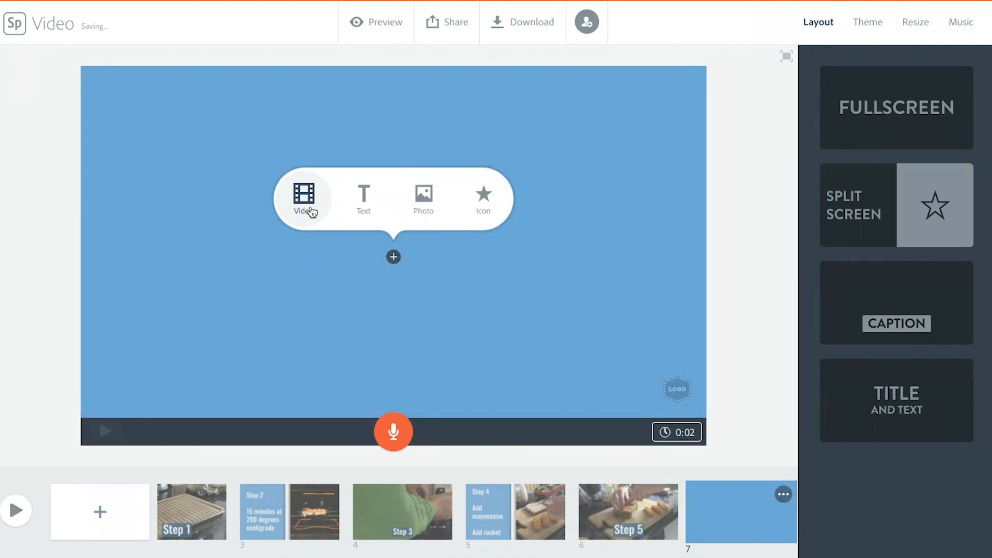
# Fill slide 7 with IMG_2022.MOV trimmed to 16 seconds and start its voiceover
pyautogui.click(304, 191)
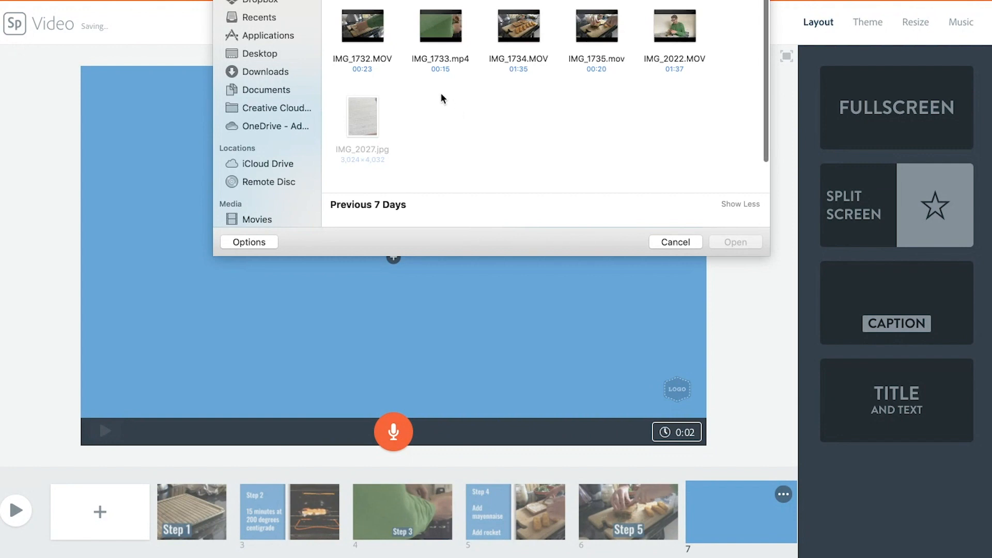
pyautogui.click(674, 27)
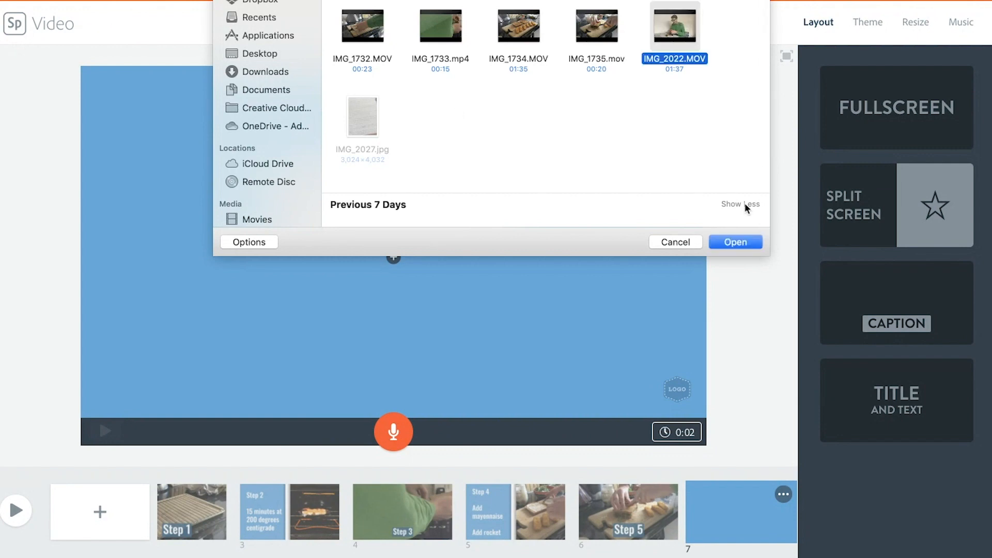
pyautogui.click(735, 242)
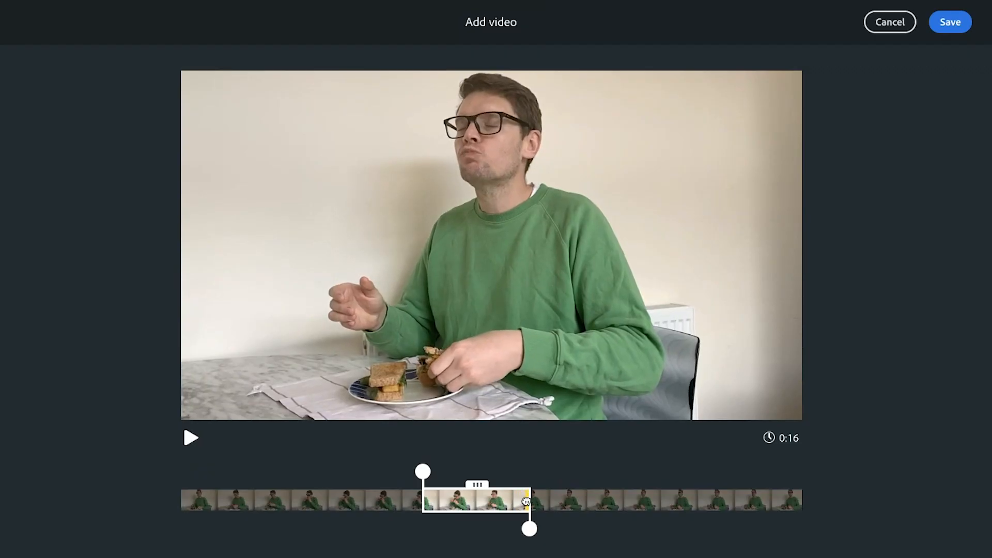
pyautogui.click(950, 22)
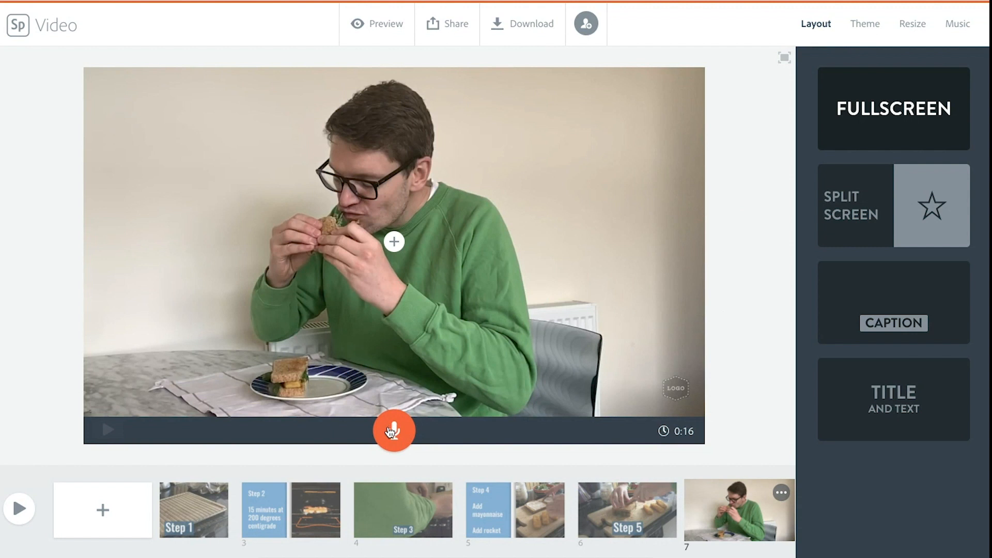
pyautogui.click(393, 430)
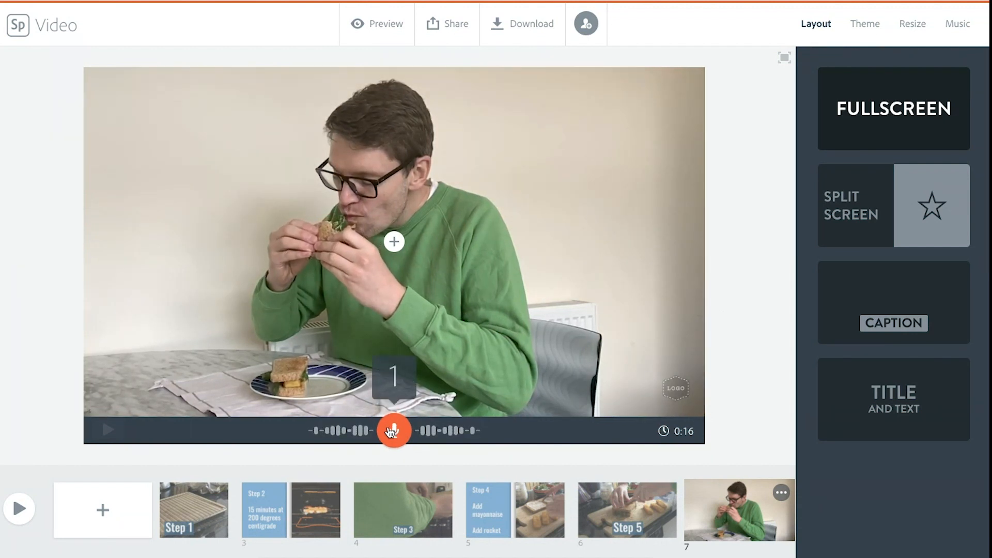